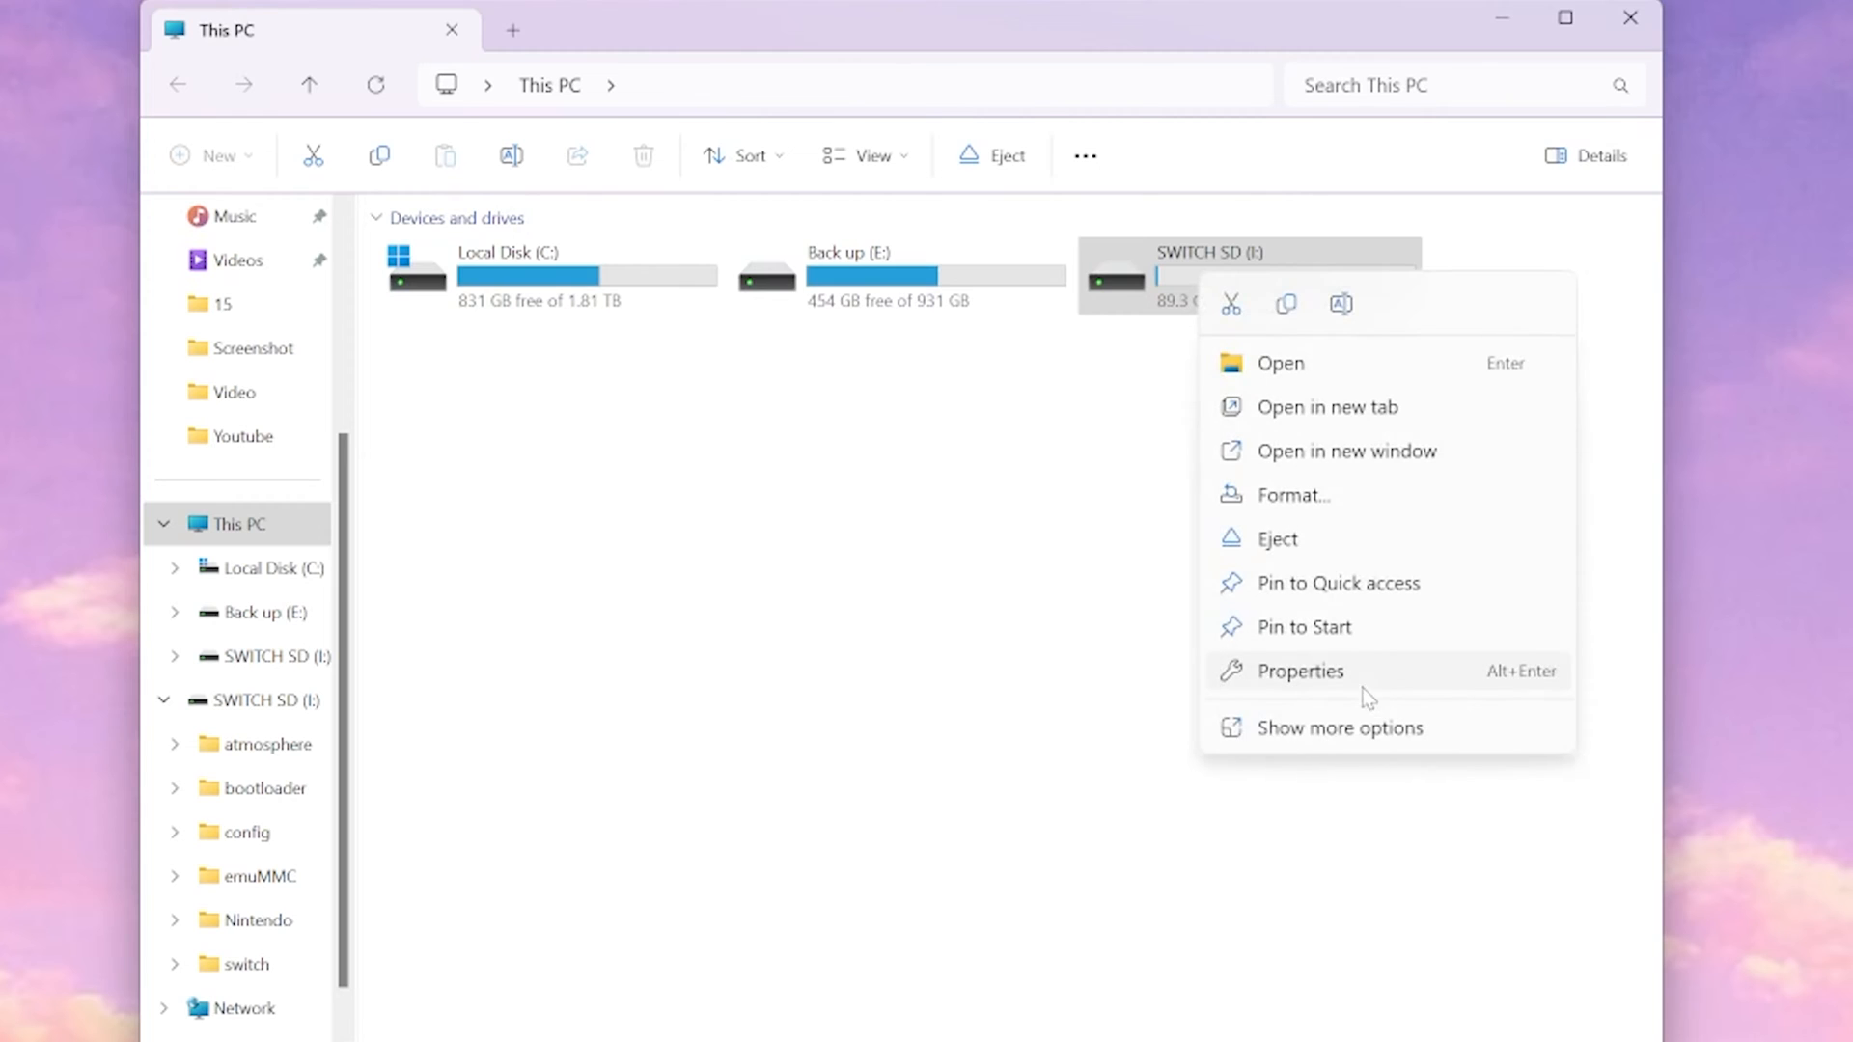
Check the SWITCH SD (I:) drive's FAT32 properties and dismiss the dialog.
{"action": "left_click", "coordinate": [1299, 669]}
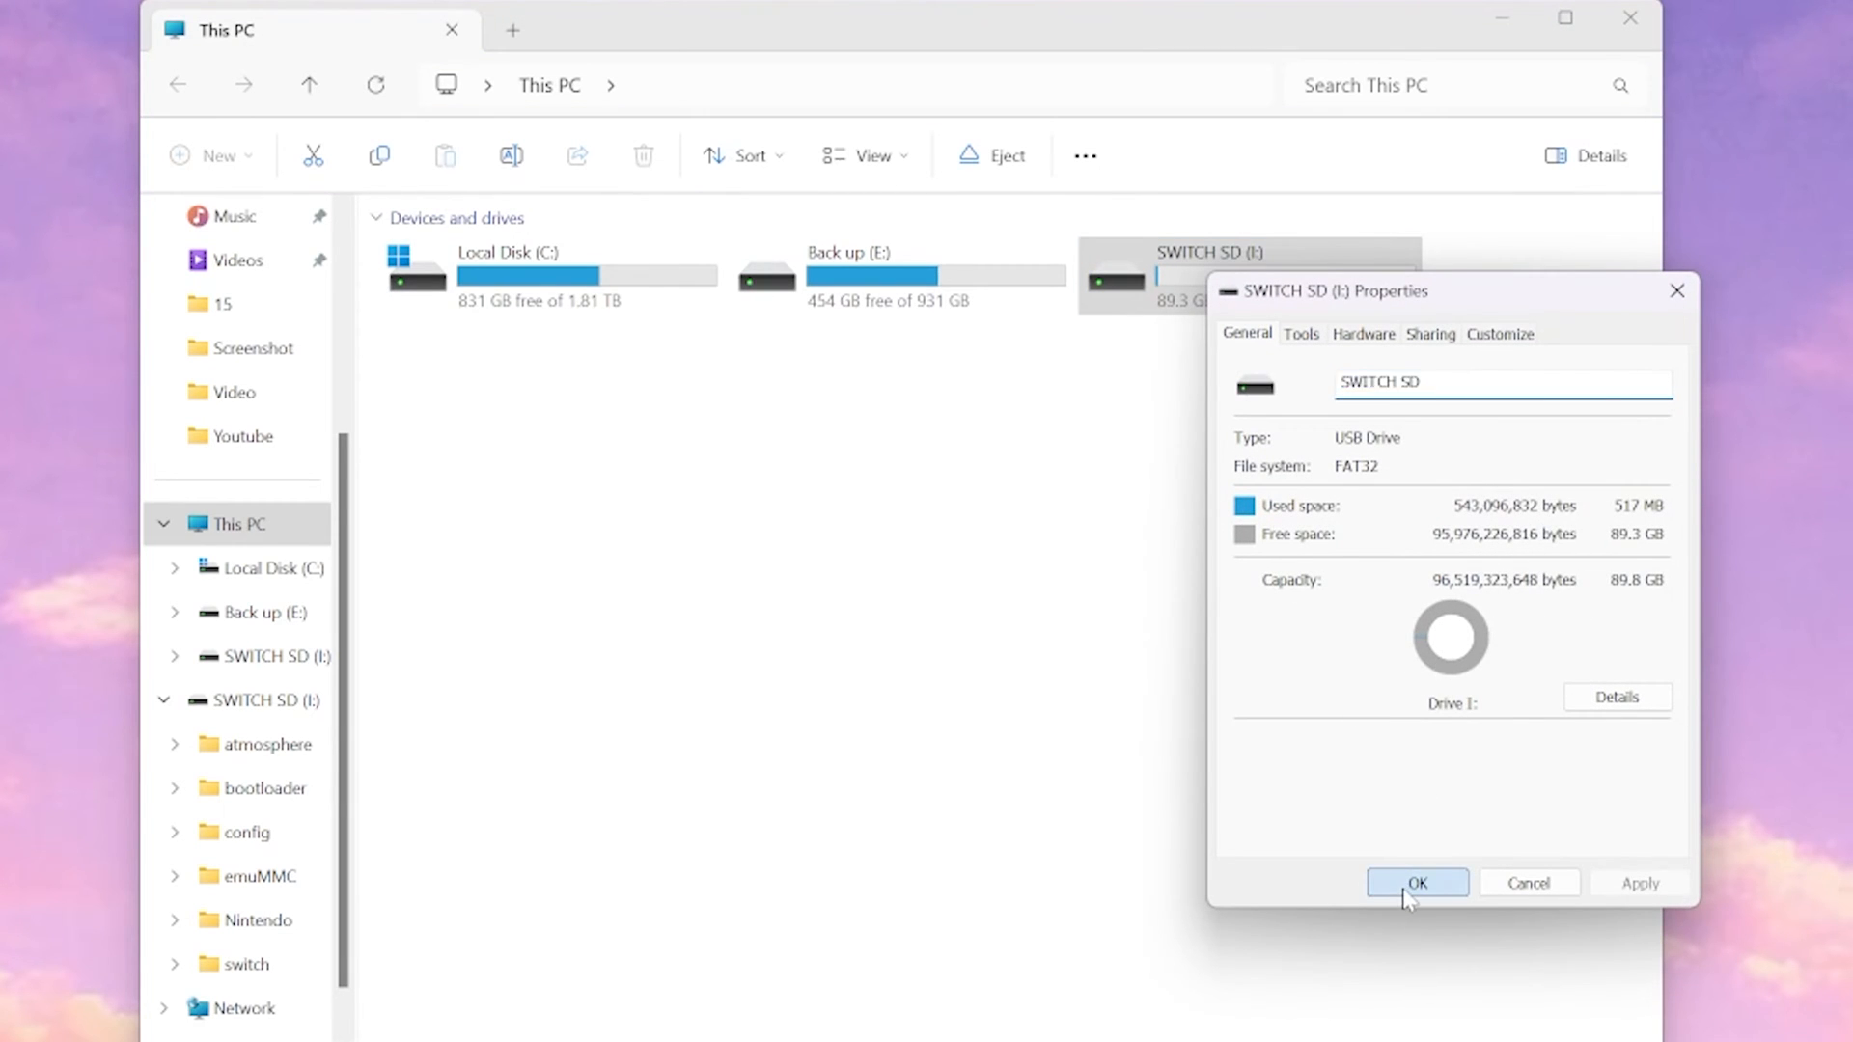
{"action": "left_click", "coordinate": [1417, 882]}
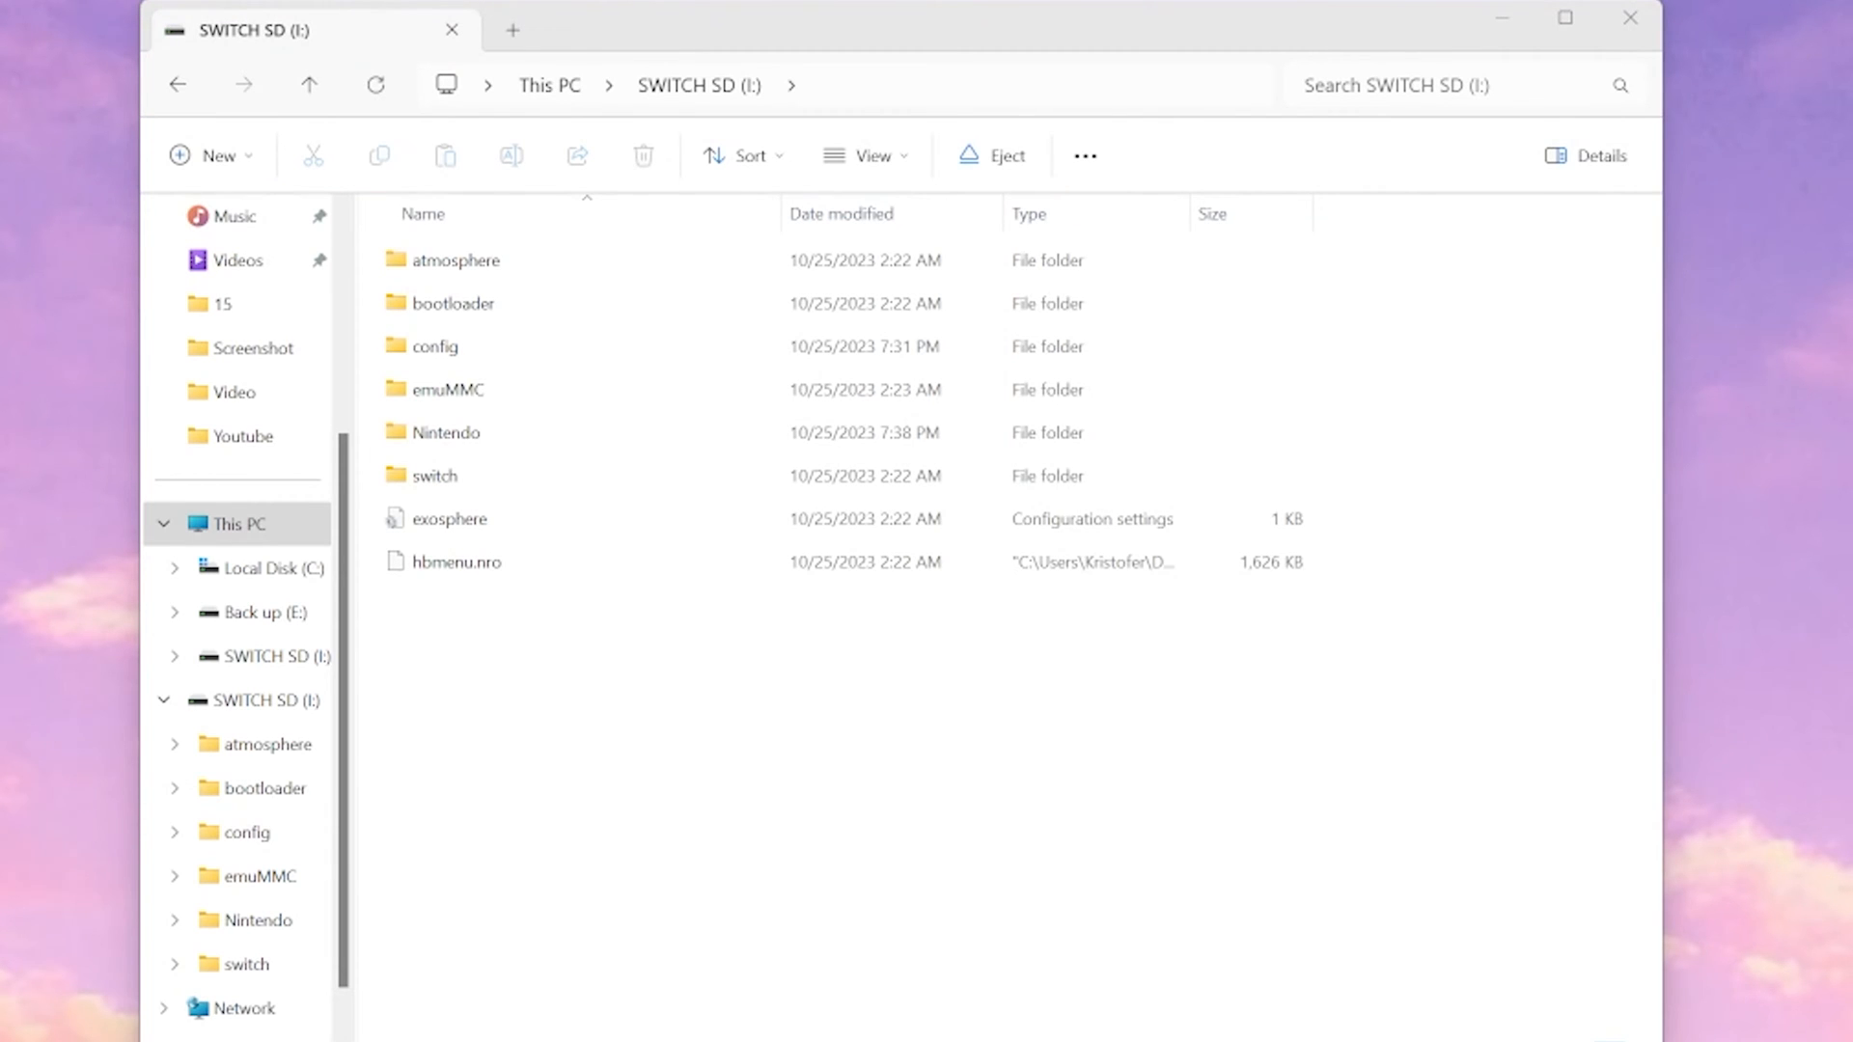
{"action": "mouse_move", "coordinate": [1031, 737]}
{"action": "type", "text": "d"}
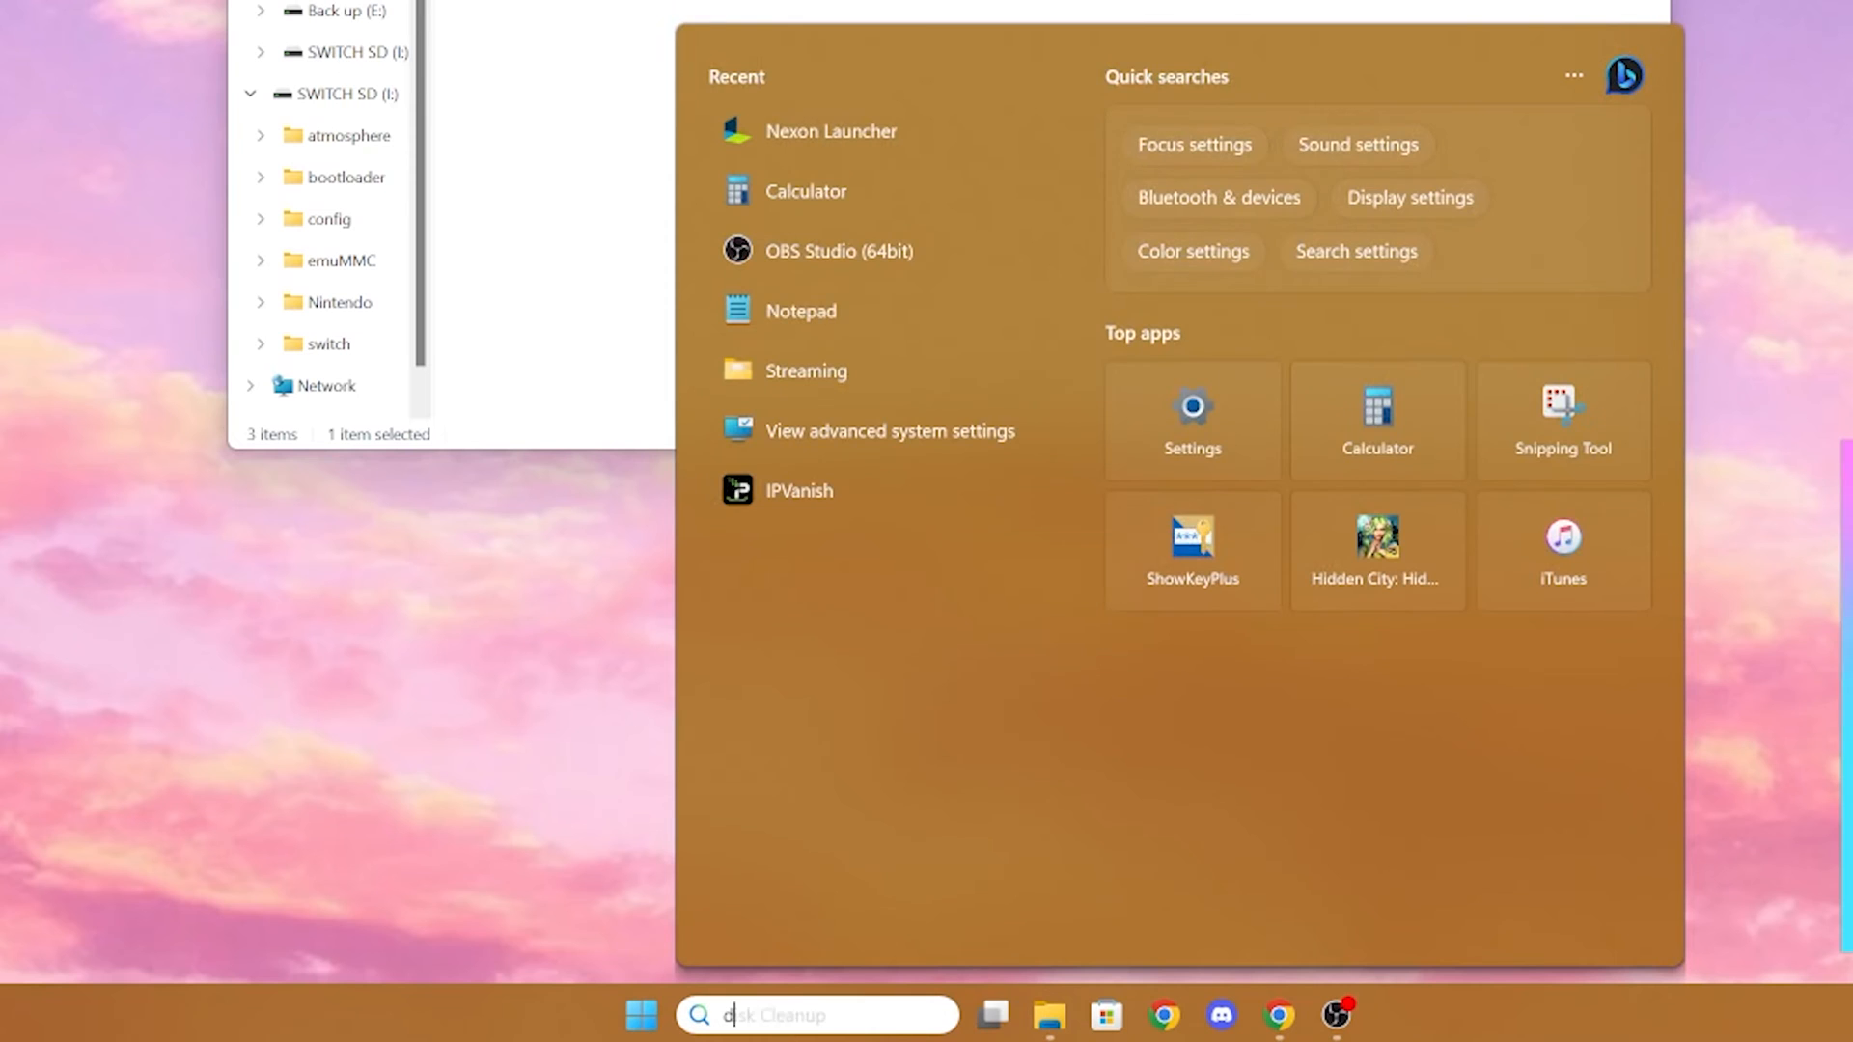
Launch Disk Management via search and select the SWITCH SD volume to reveal Disk 4.
{"action": "type", "text": "isk ma"}
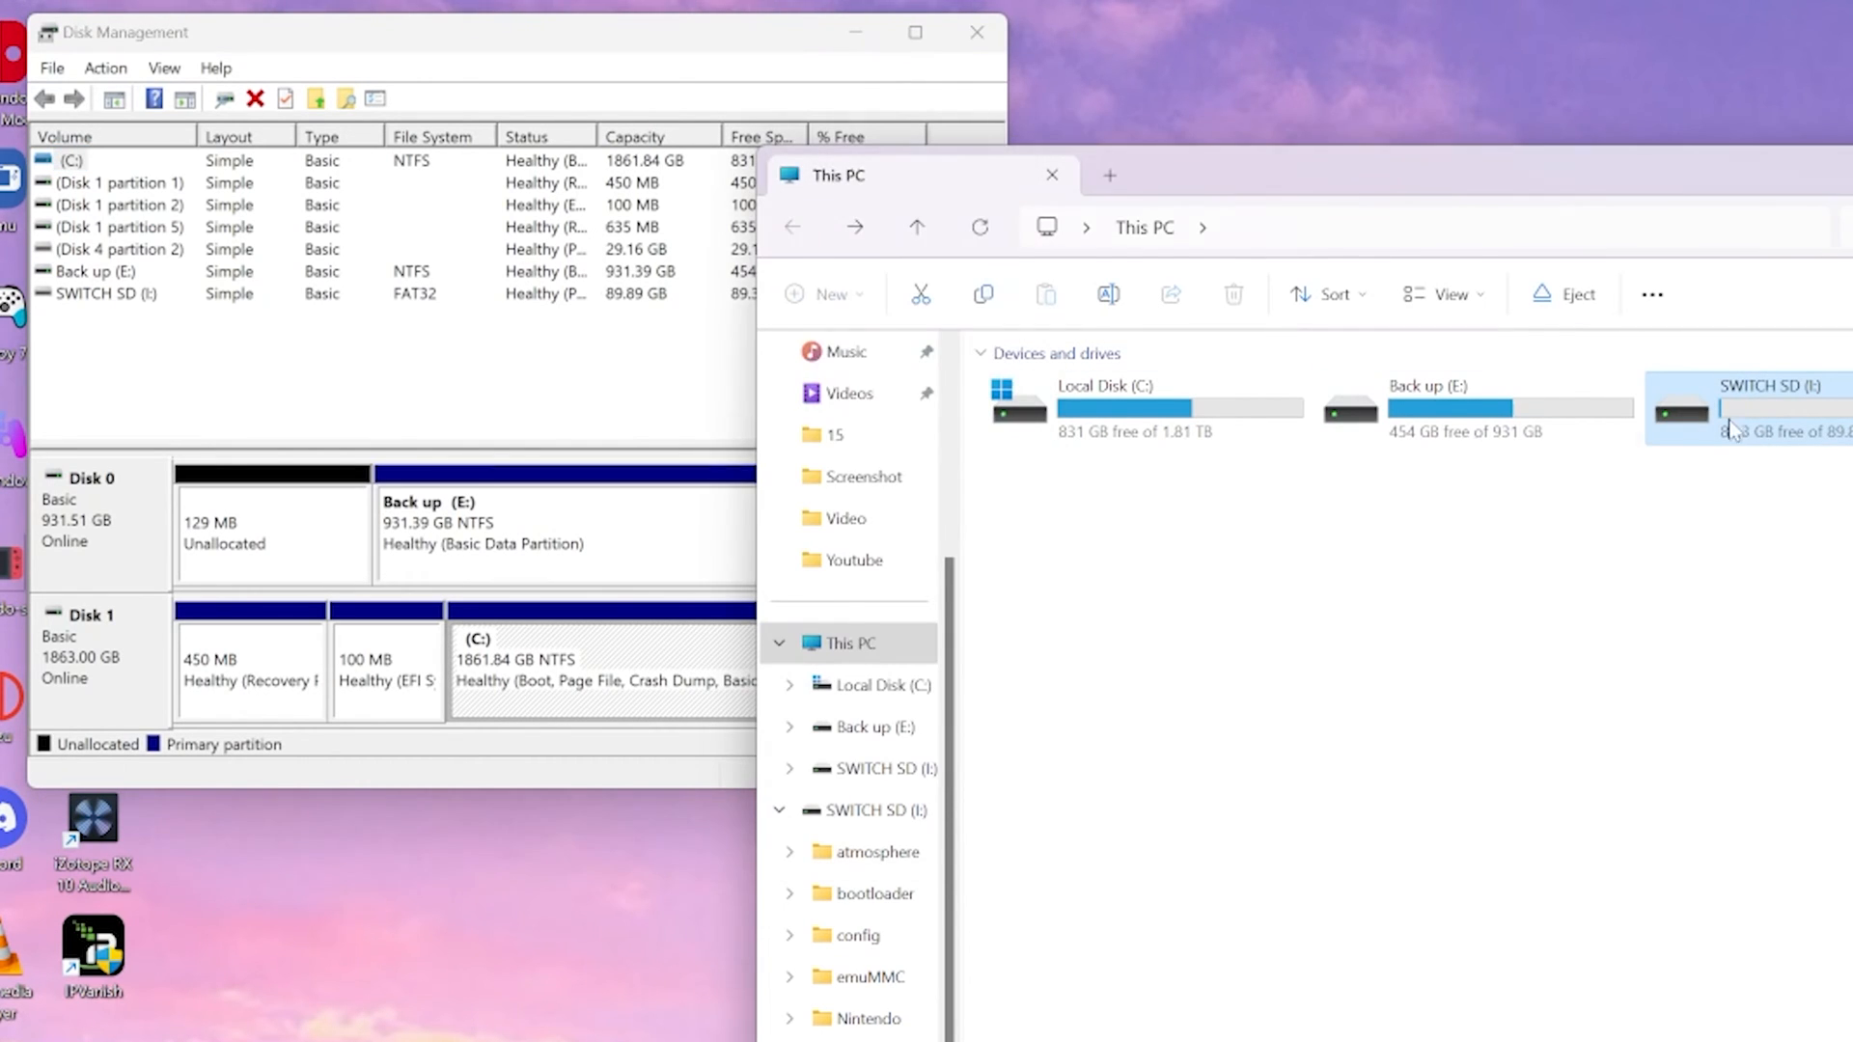
{"action": "left_click", "coordinate": [100, 293]}
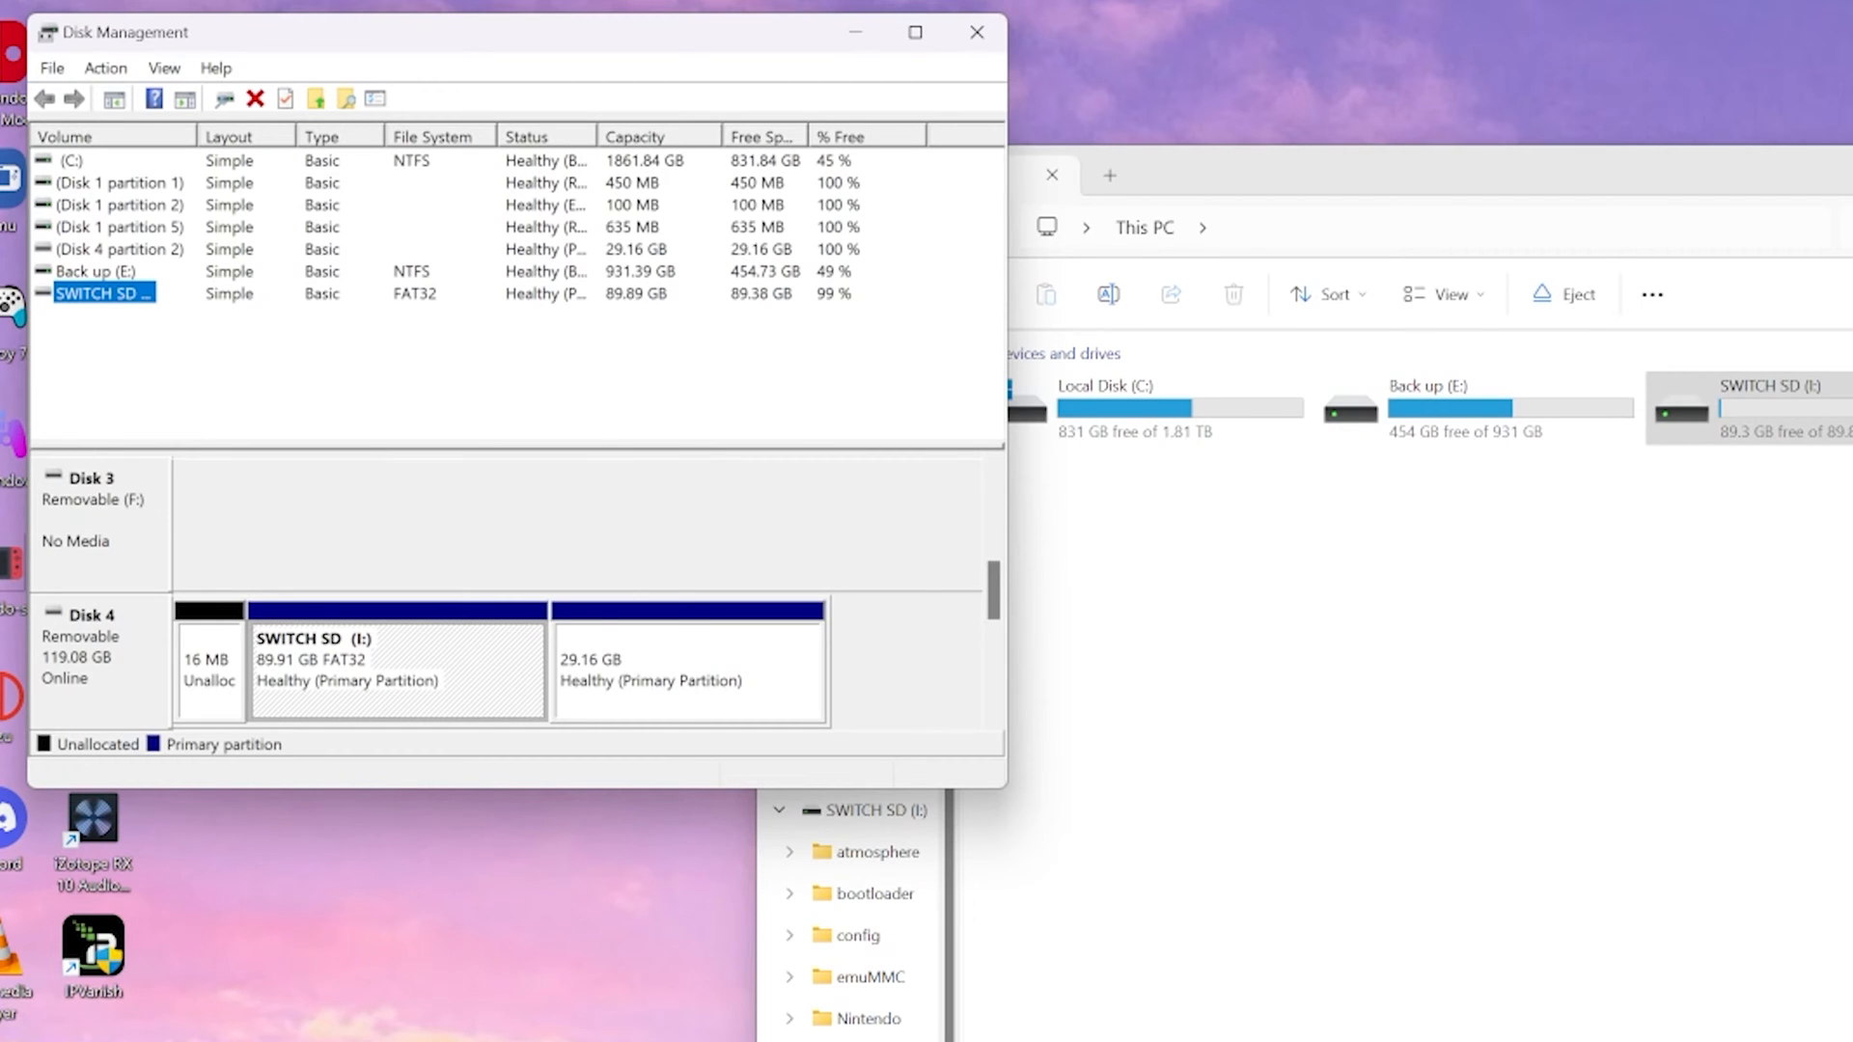
{"action": "mouse_move", "coordinate": [413, 615]}
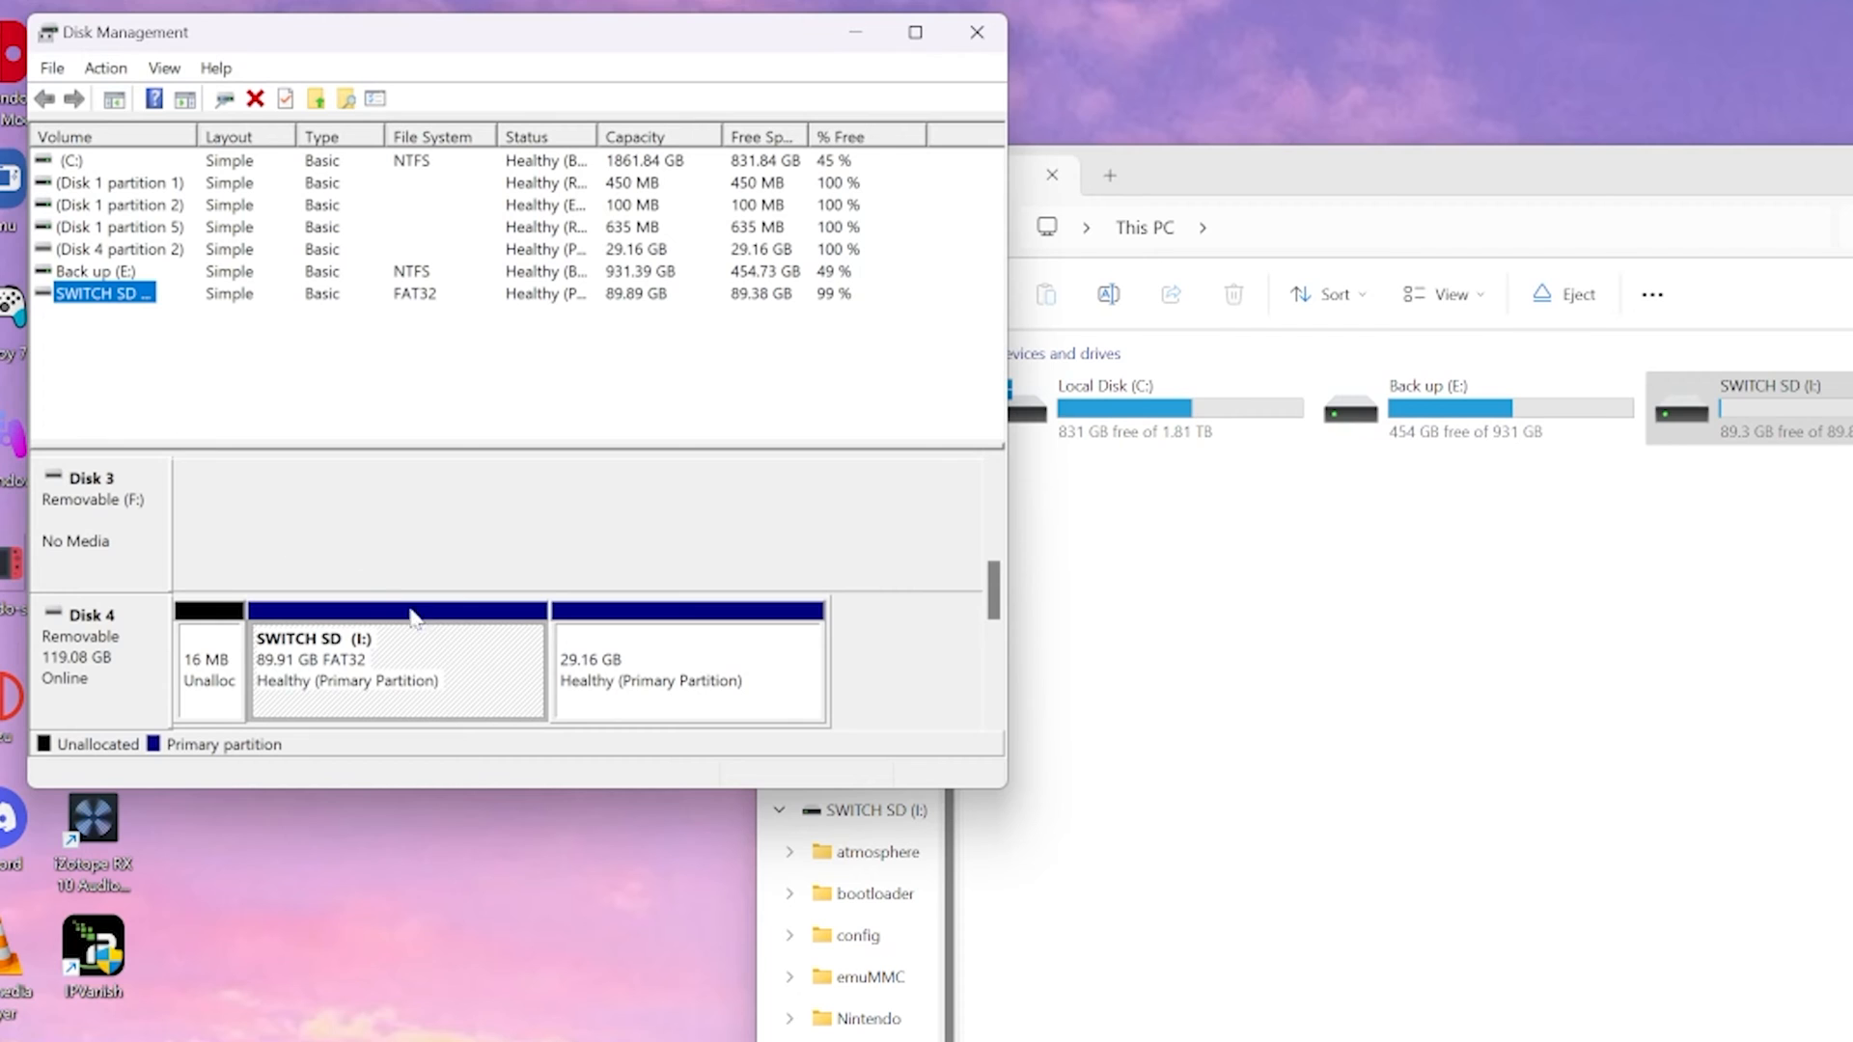
Delete Disk 4's 29.16 GB non-Windows partition, leaving it as unallocated space.
{"action": "left_click", "coordinate": [689, 668]}
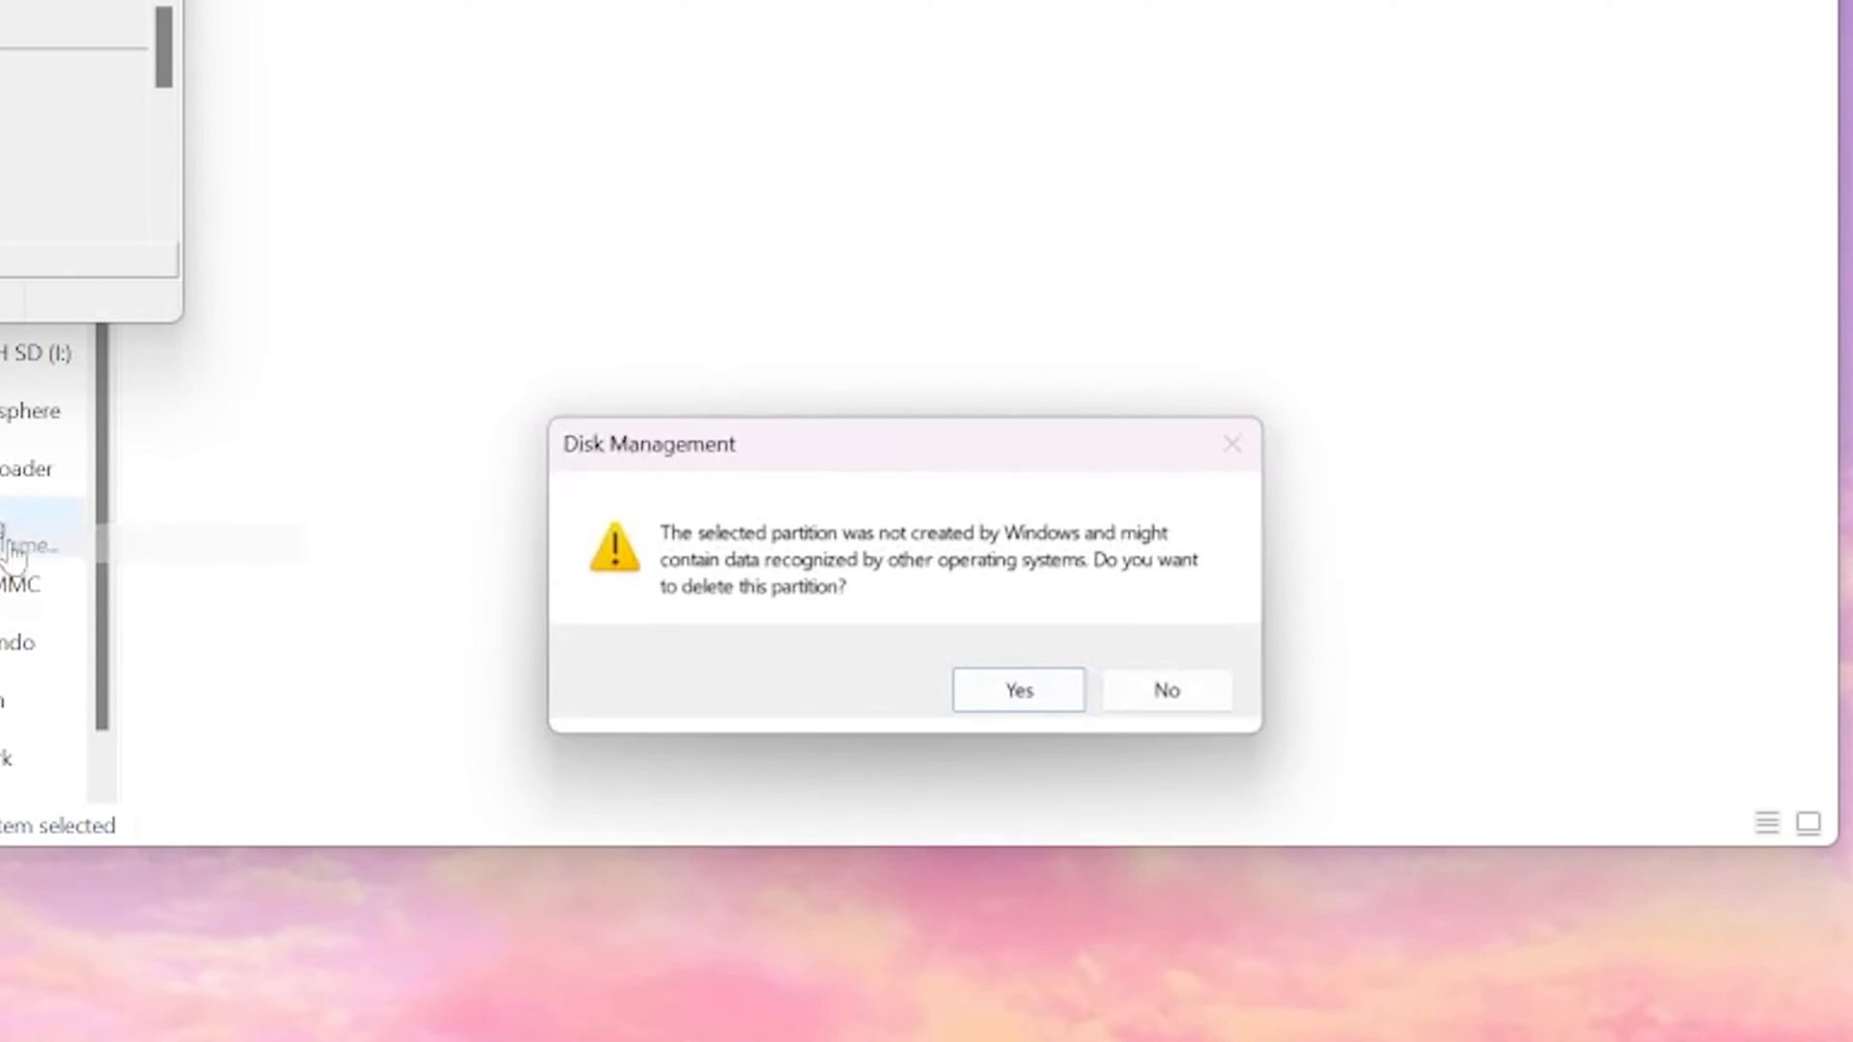
{"action": "mouse_move", "coordinate": [1019, 691]}
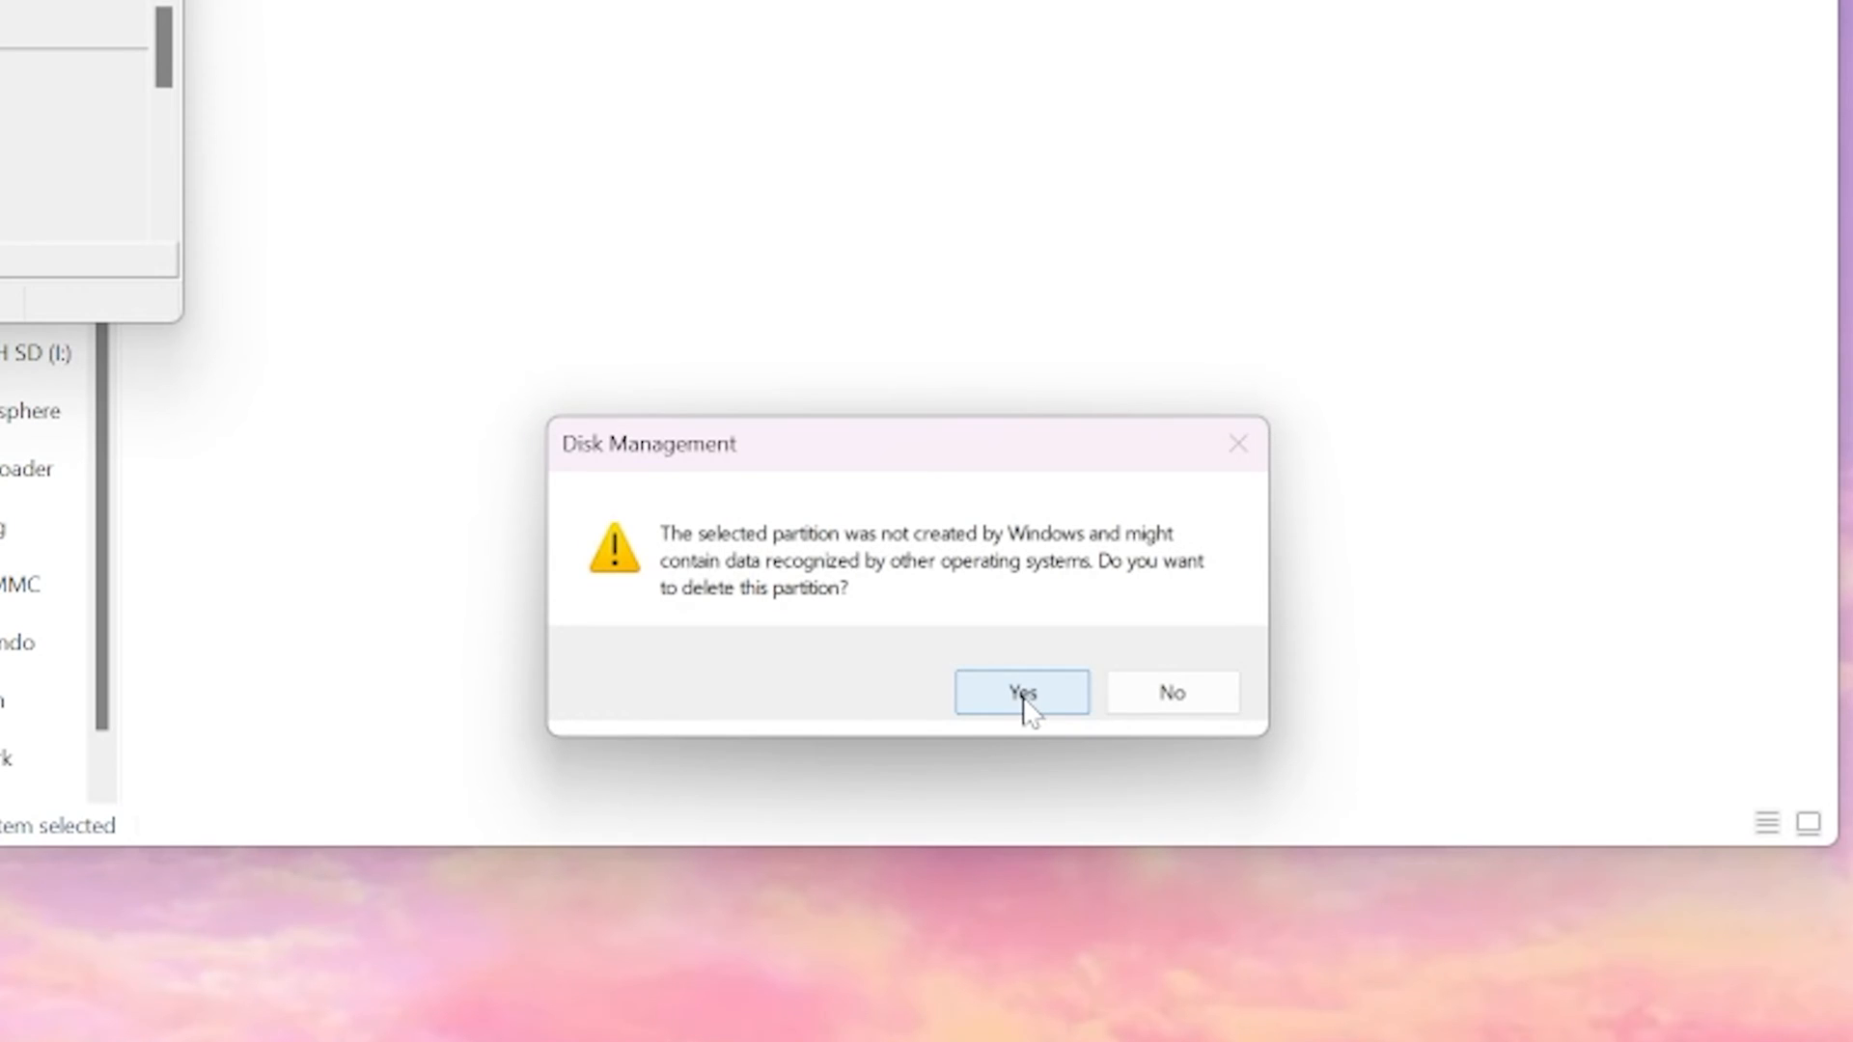
{"action": "left_click", "coordinate": [1019, 693]}
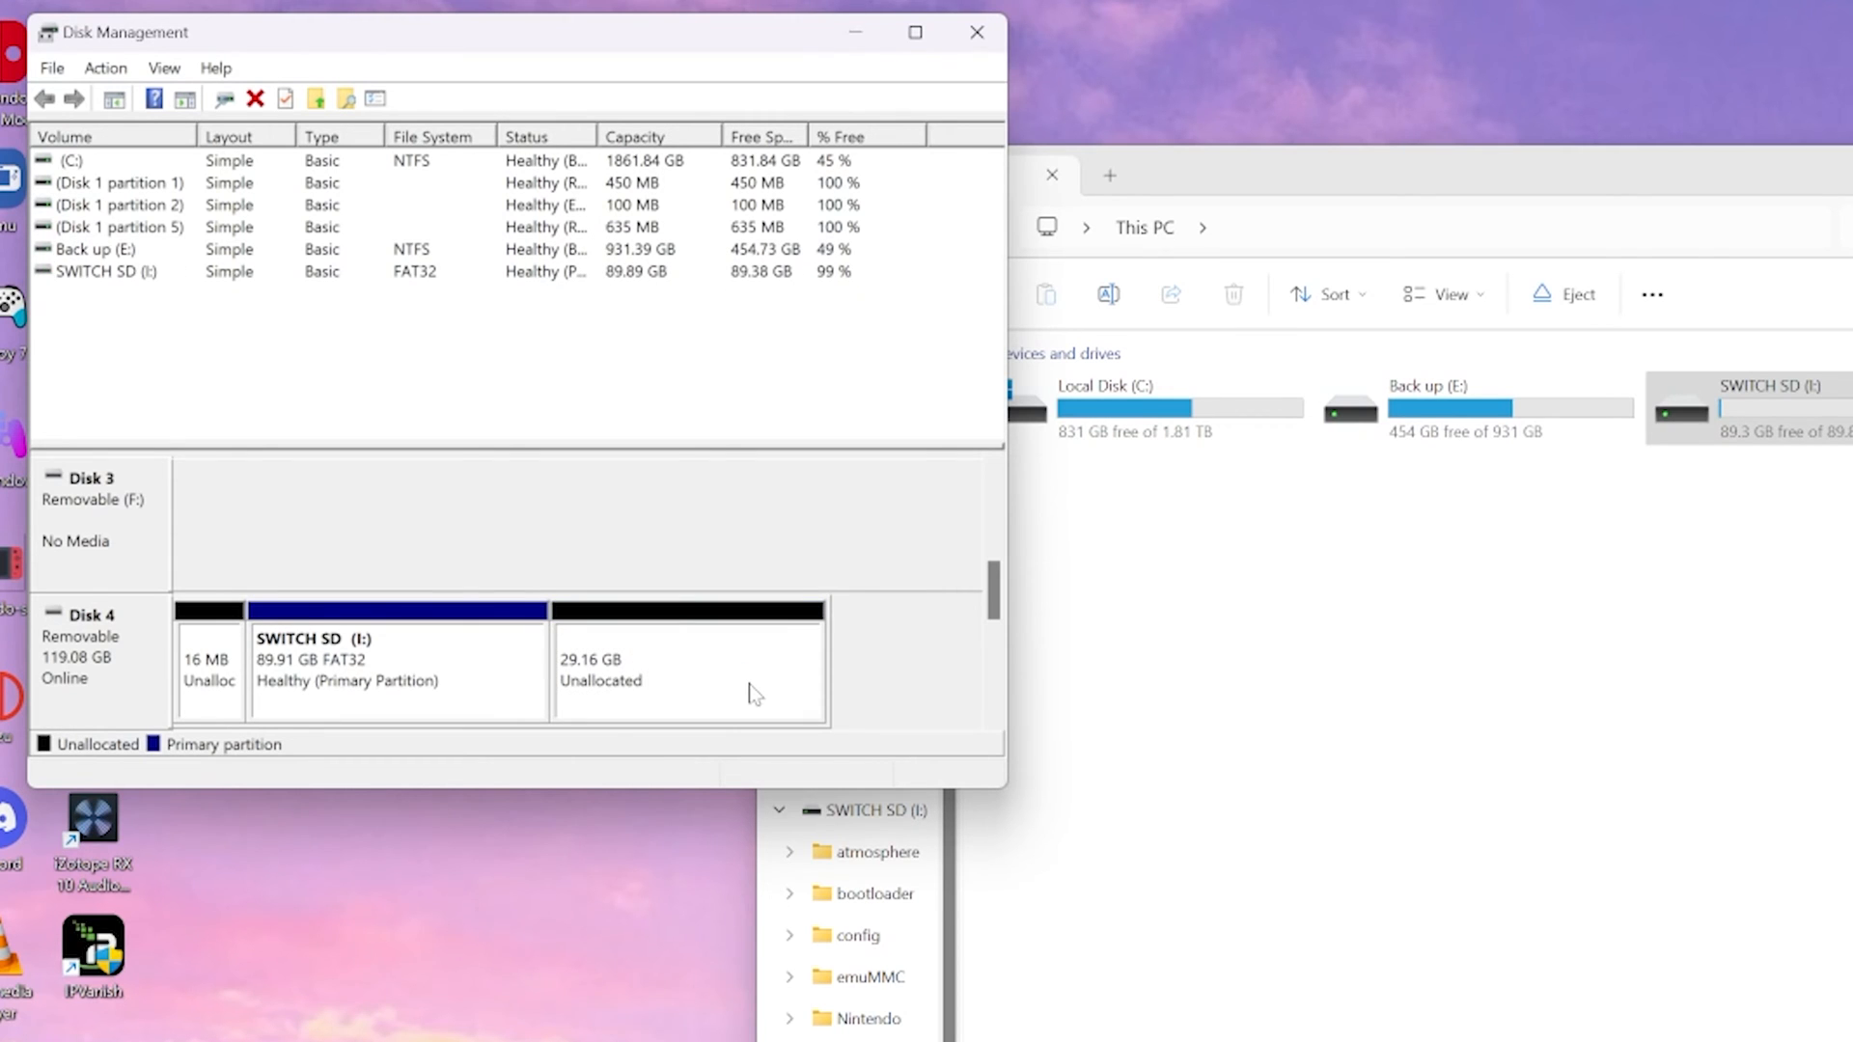
Quick-format the SWITCH SD volume as exFAT, then delete that volume, erasing its data.
{"action": "right_click", "coordinate": [396, 668]}
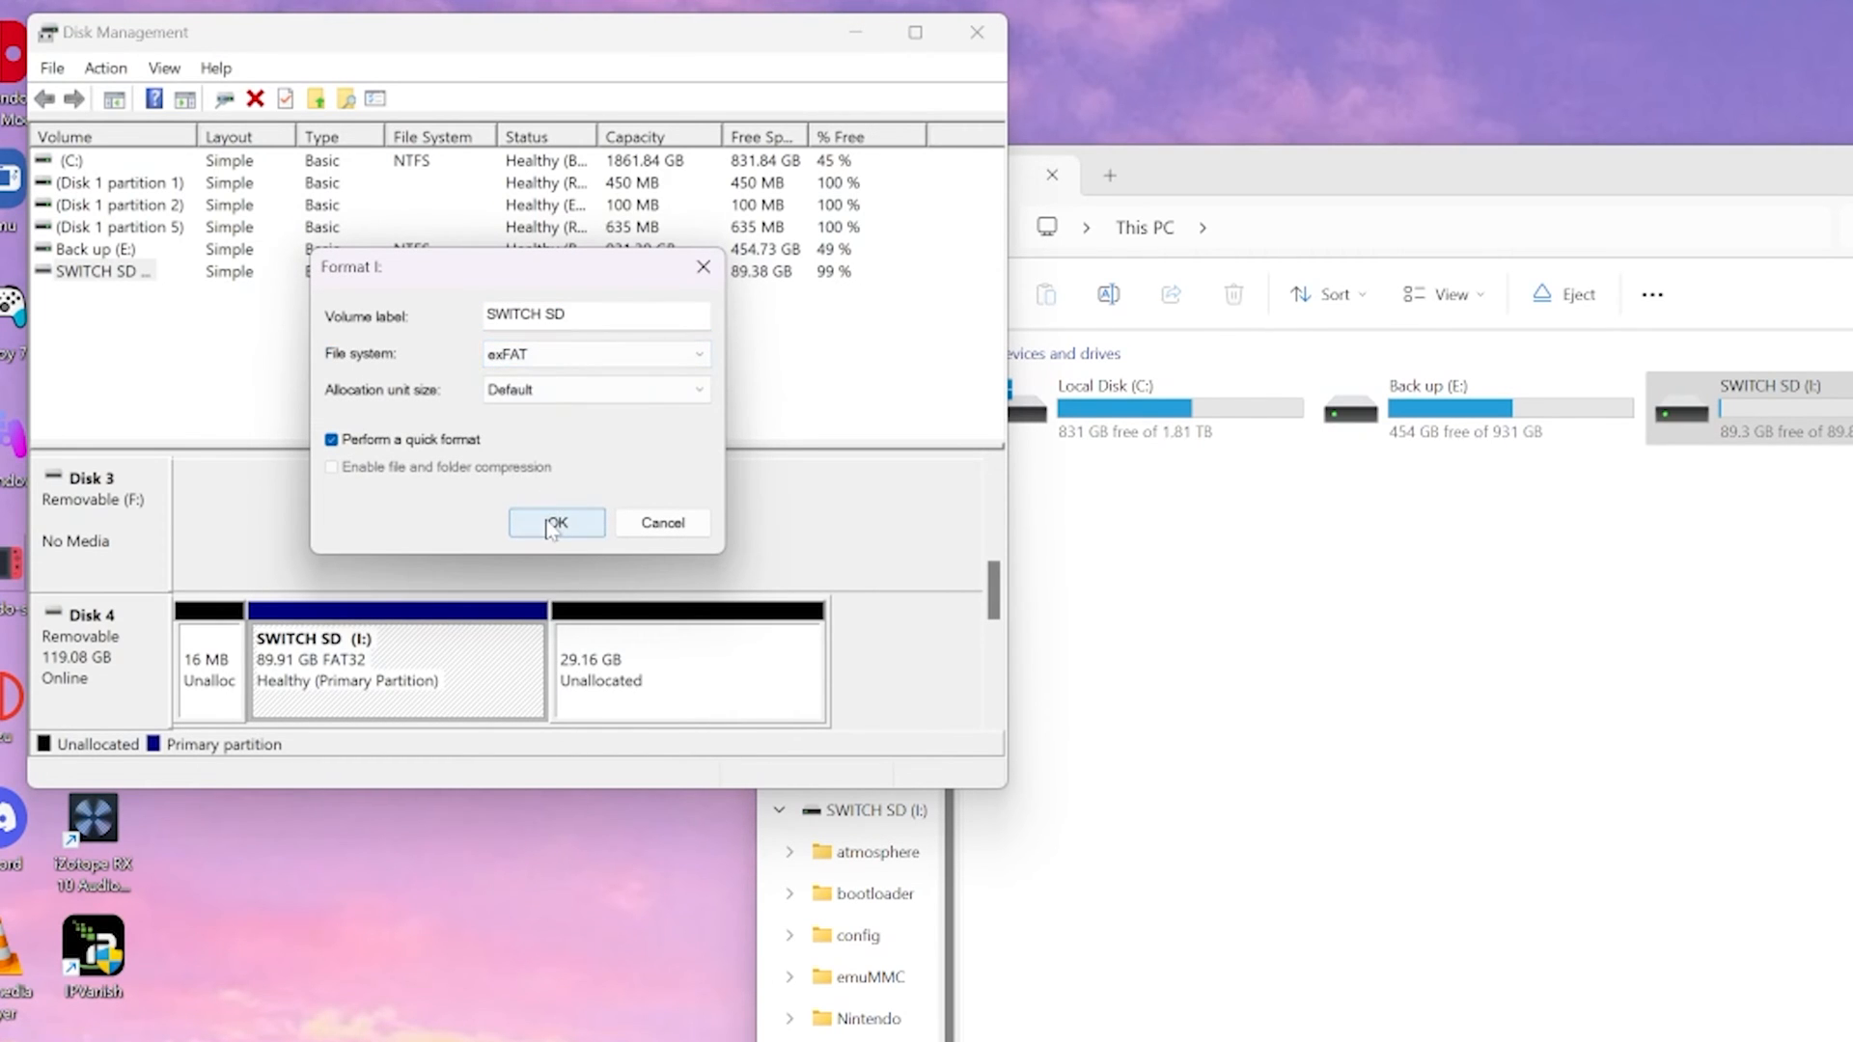
{"action": "left_click", "coordinate": [556, 523]}
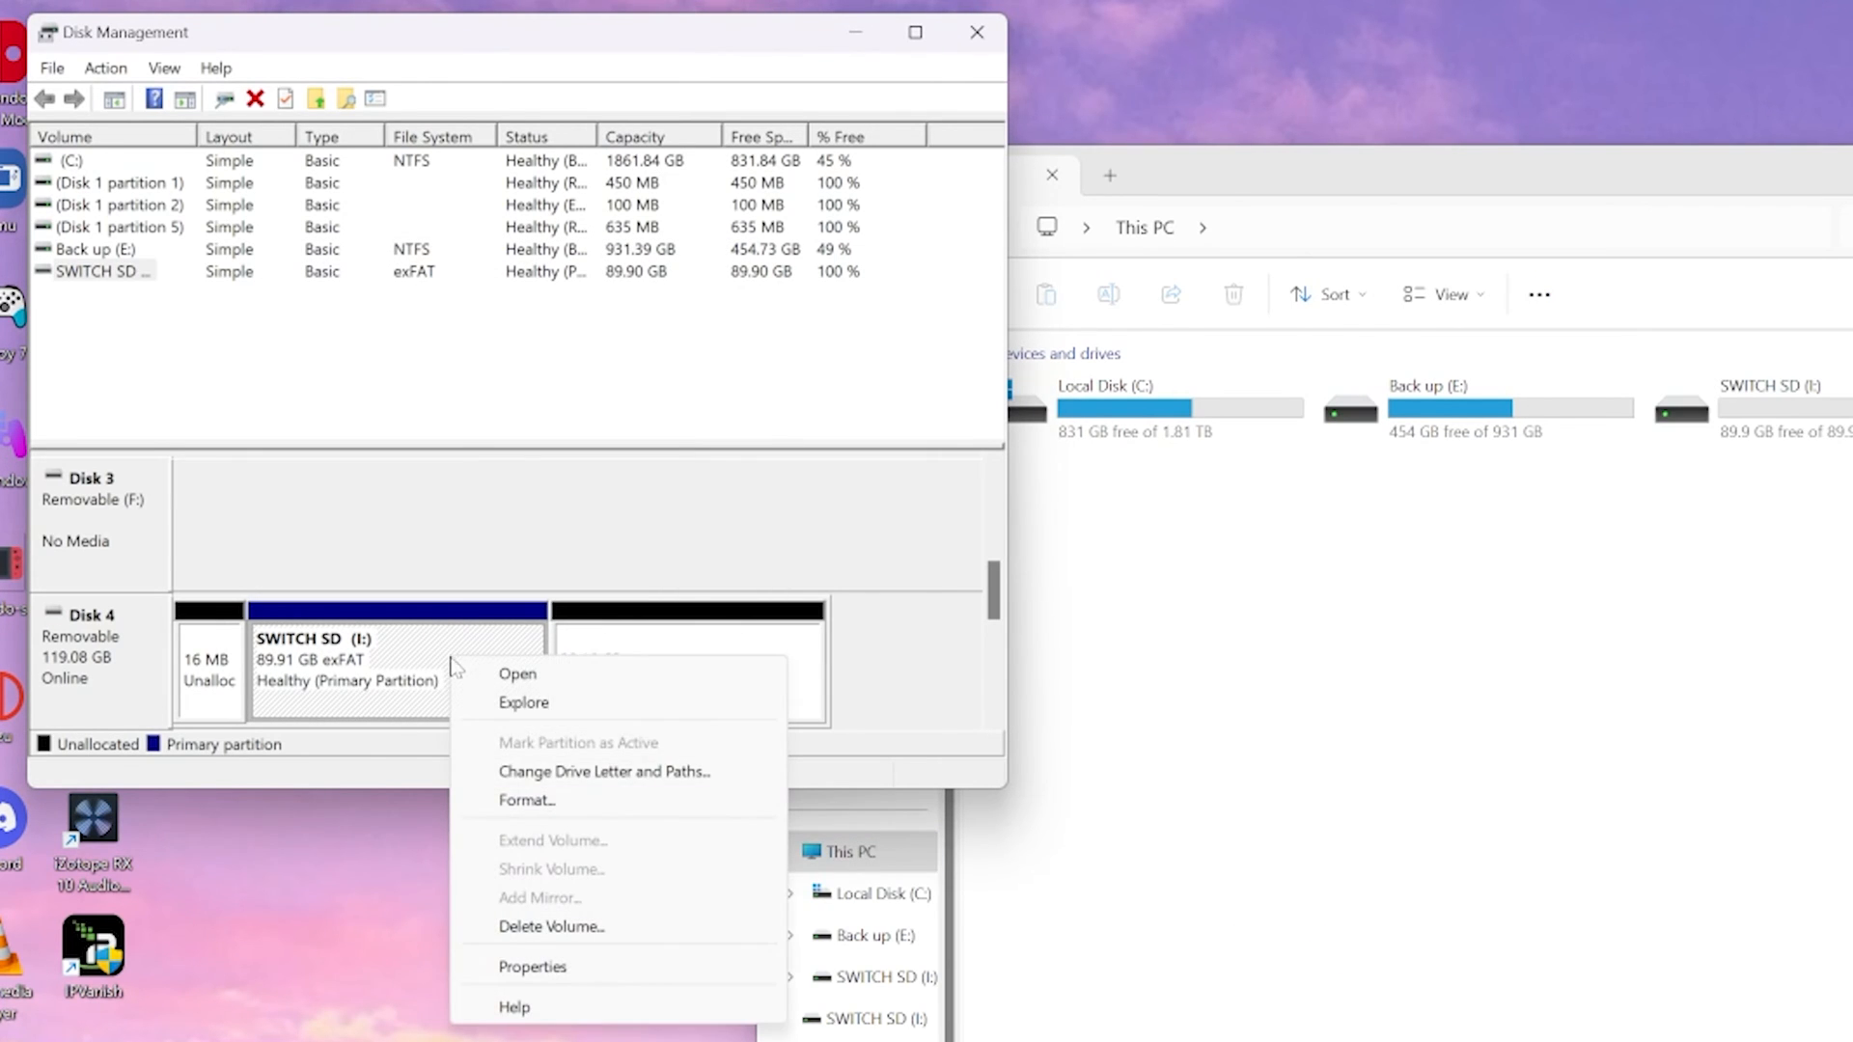
{"action": "mouse_move", "coordinate": [556, 882]}
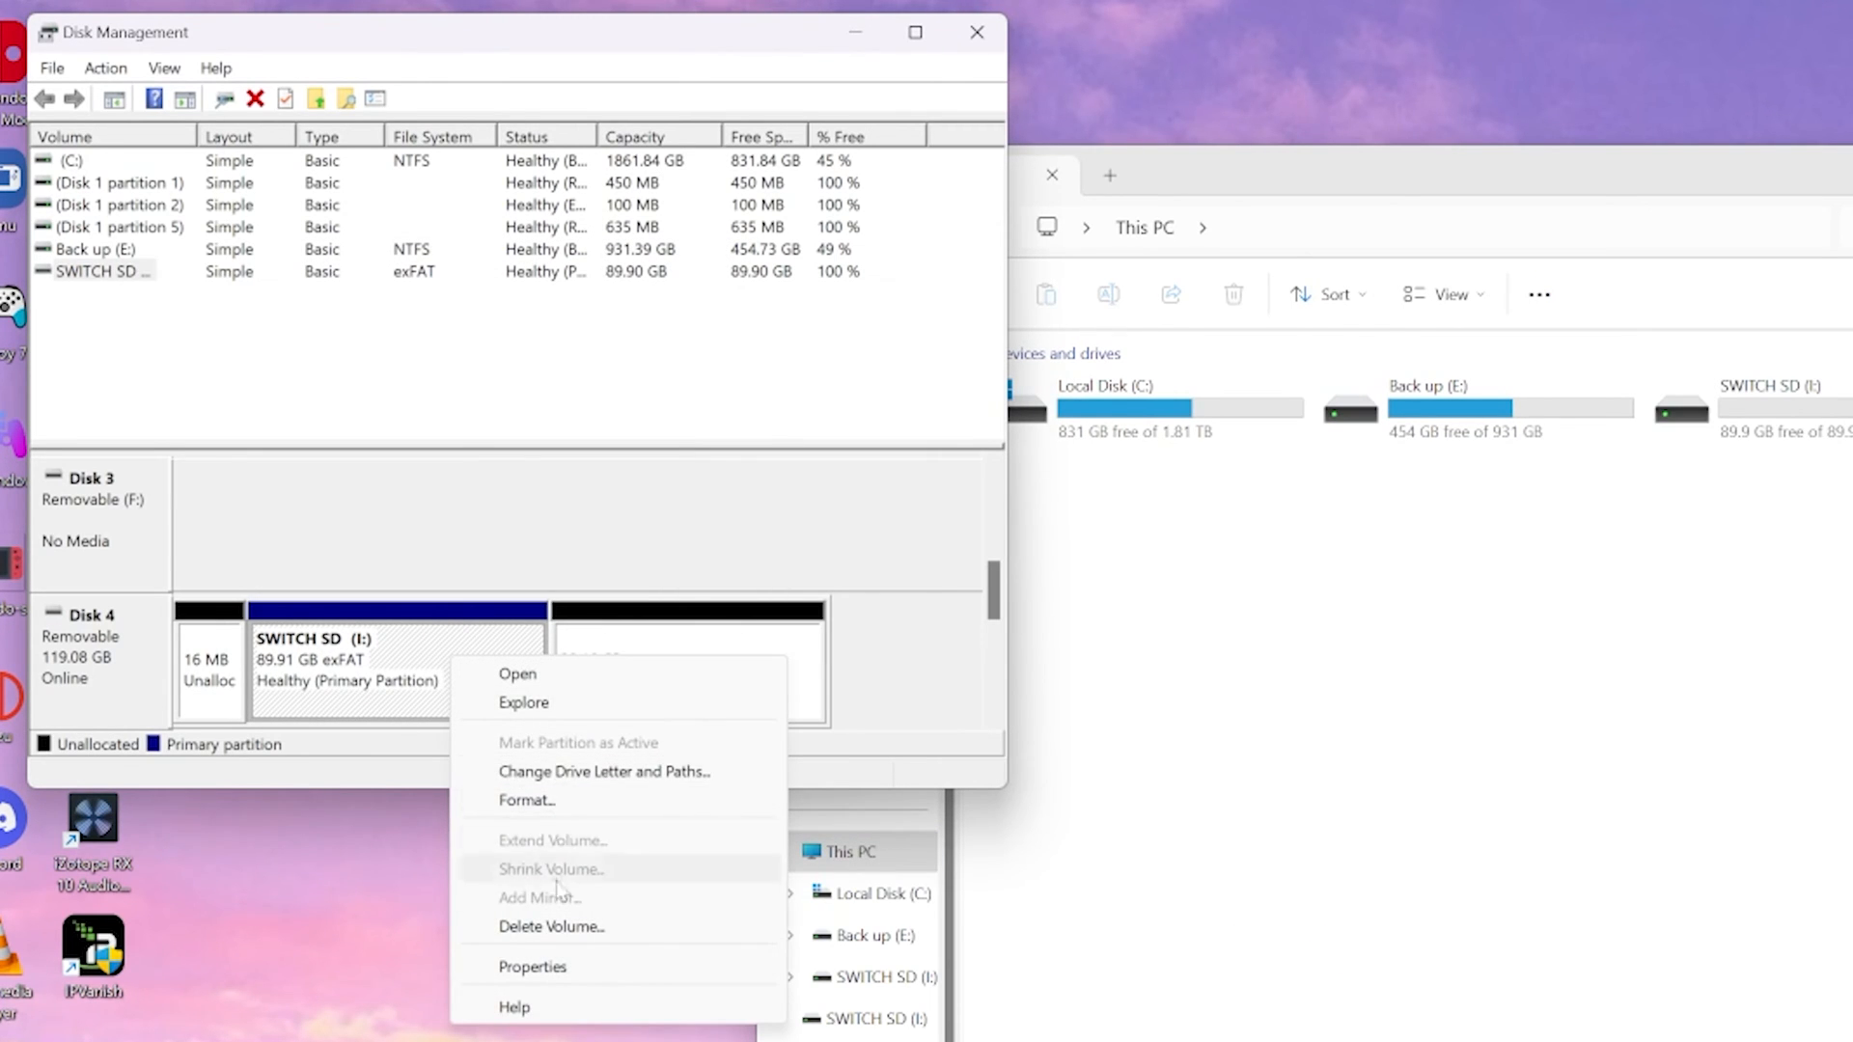
{"action": "left_click", "coordinate": [550, 926]}
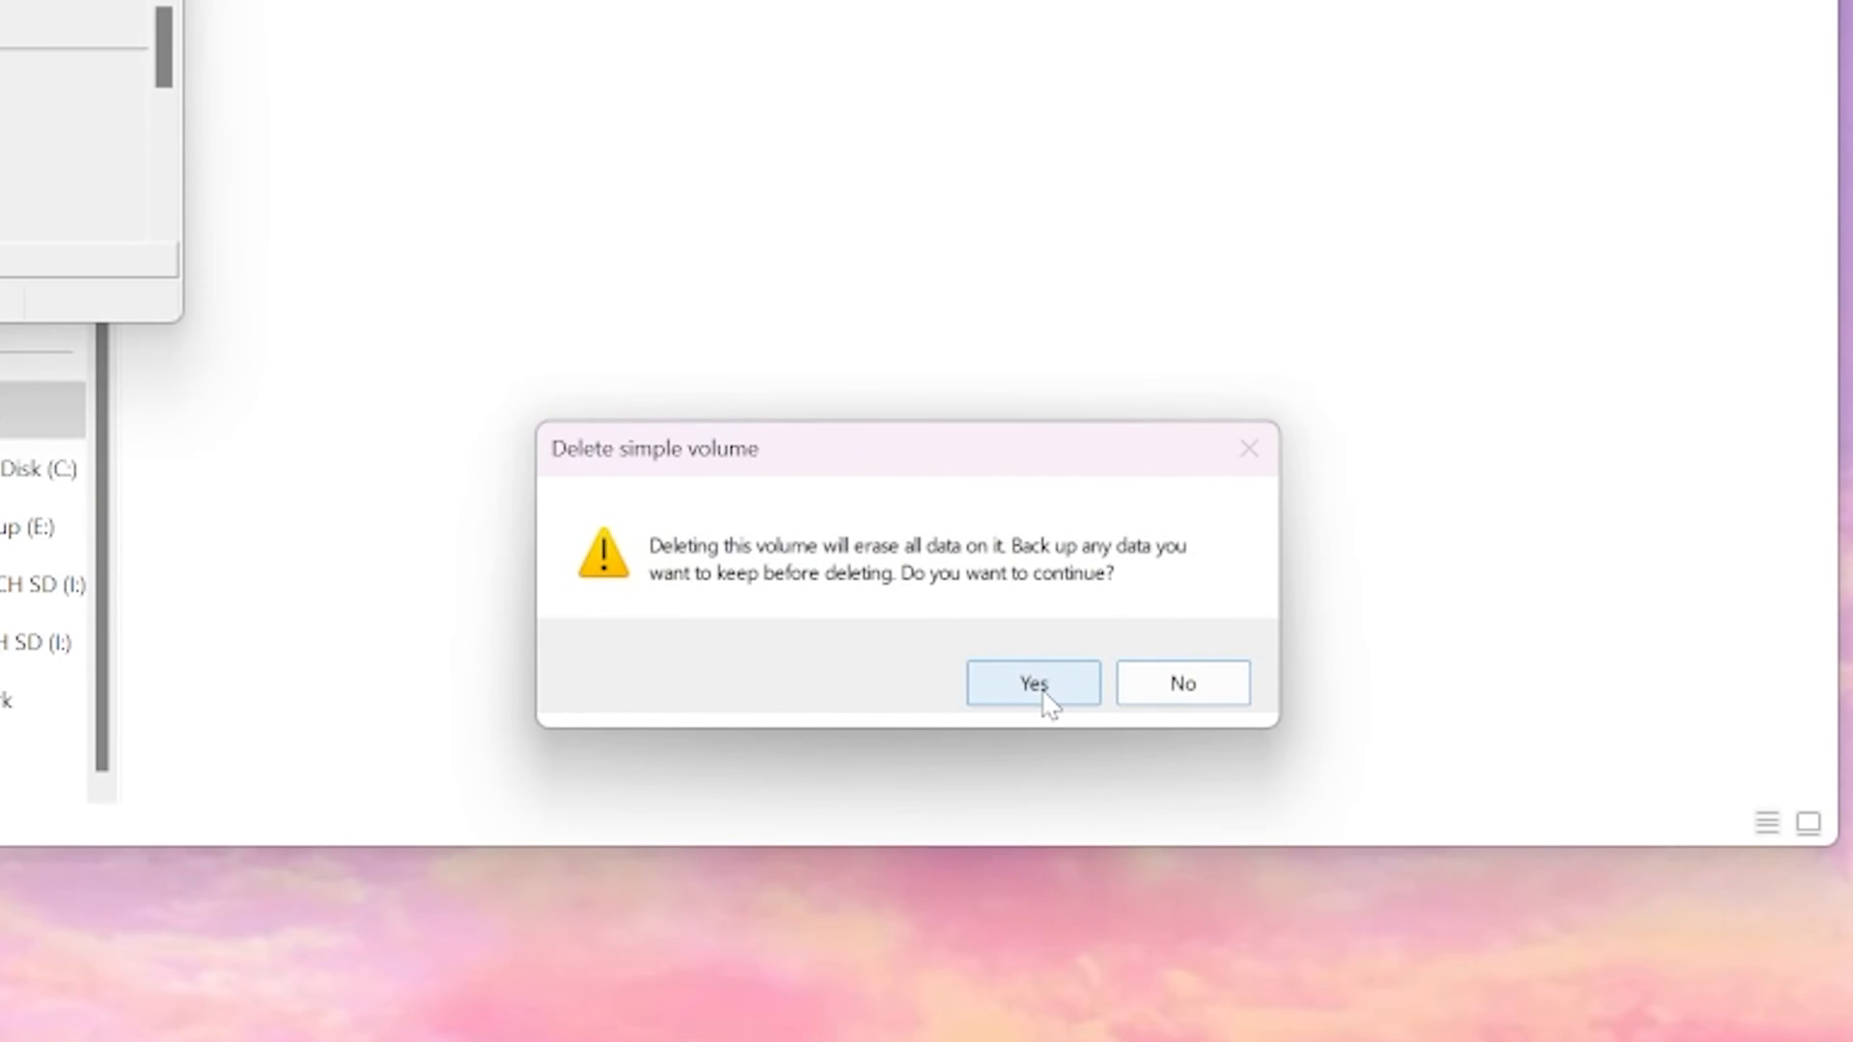
{"action": "left_click", "coordinate": [1031, 683]}
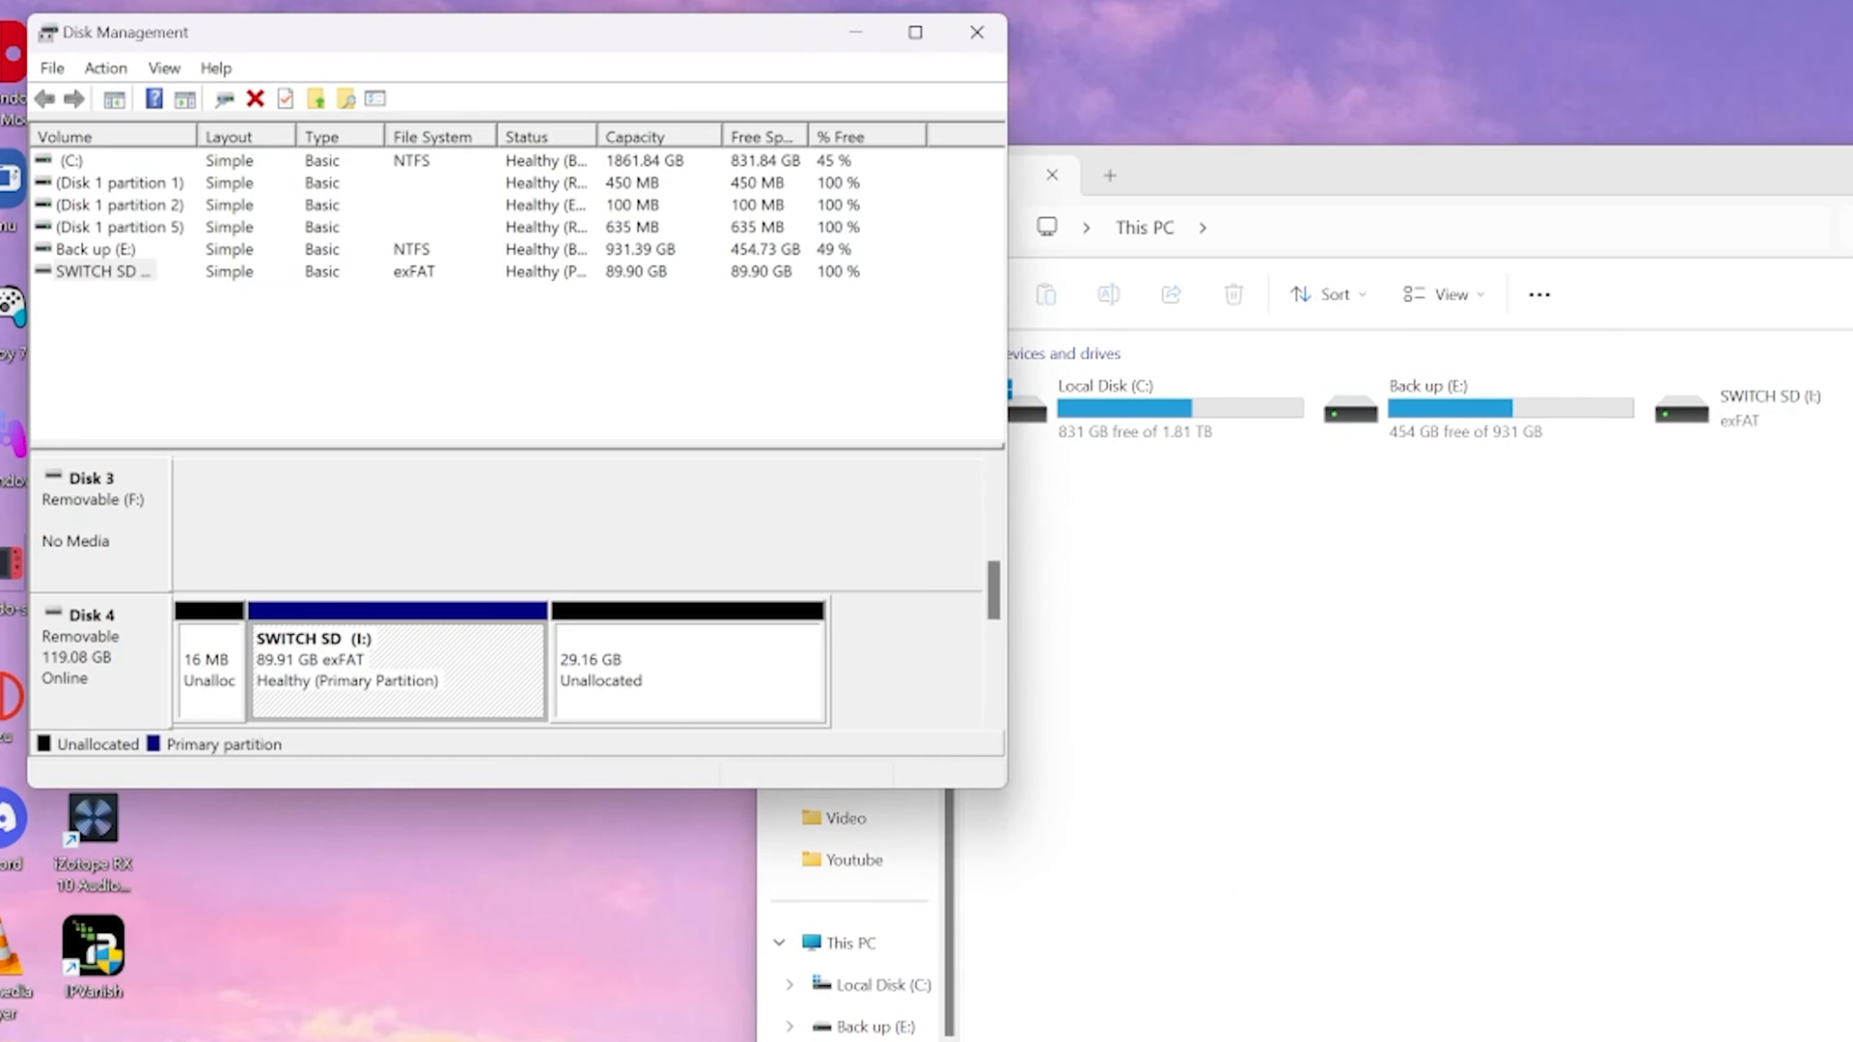
Start a new simple volume on the 119.08 GB unallocated space at maximum size with drive letter G.
{"action": "right_click", "coordinate": [685, 662]}
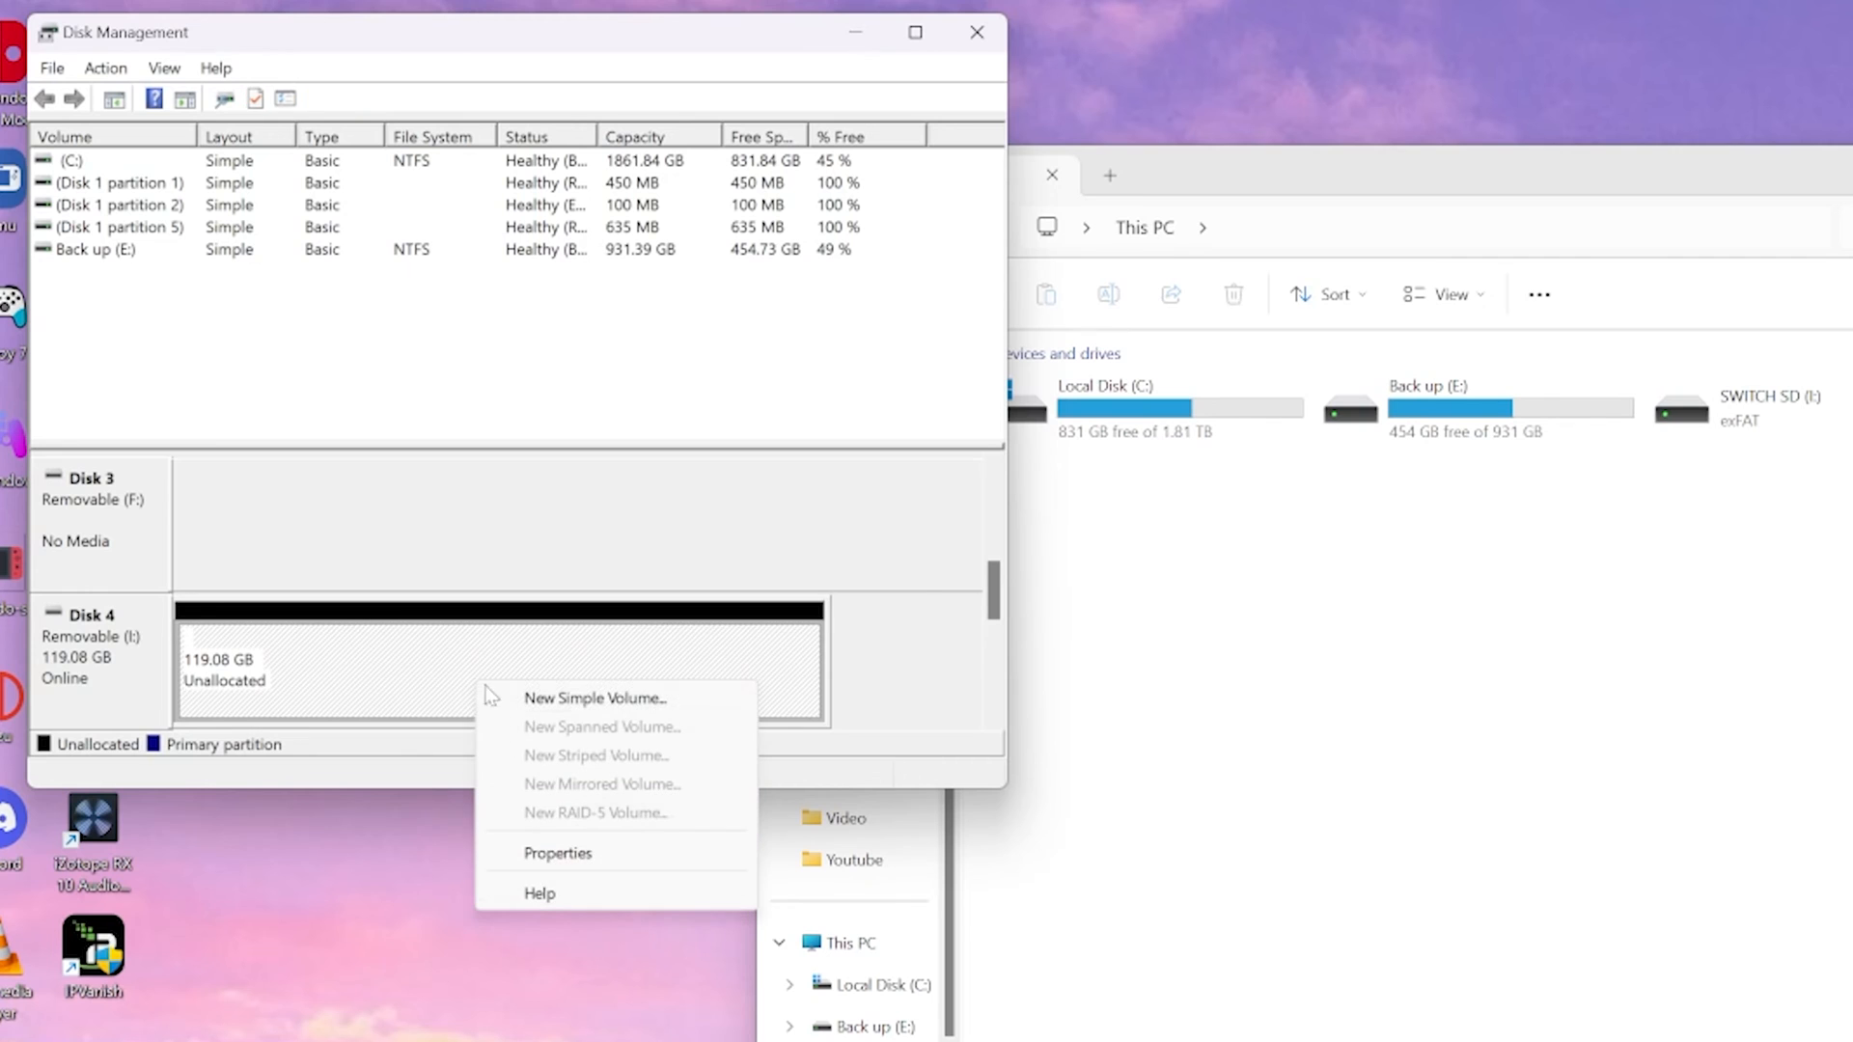
{"action": "left_click", "coordinate": [593, 696]}
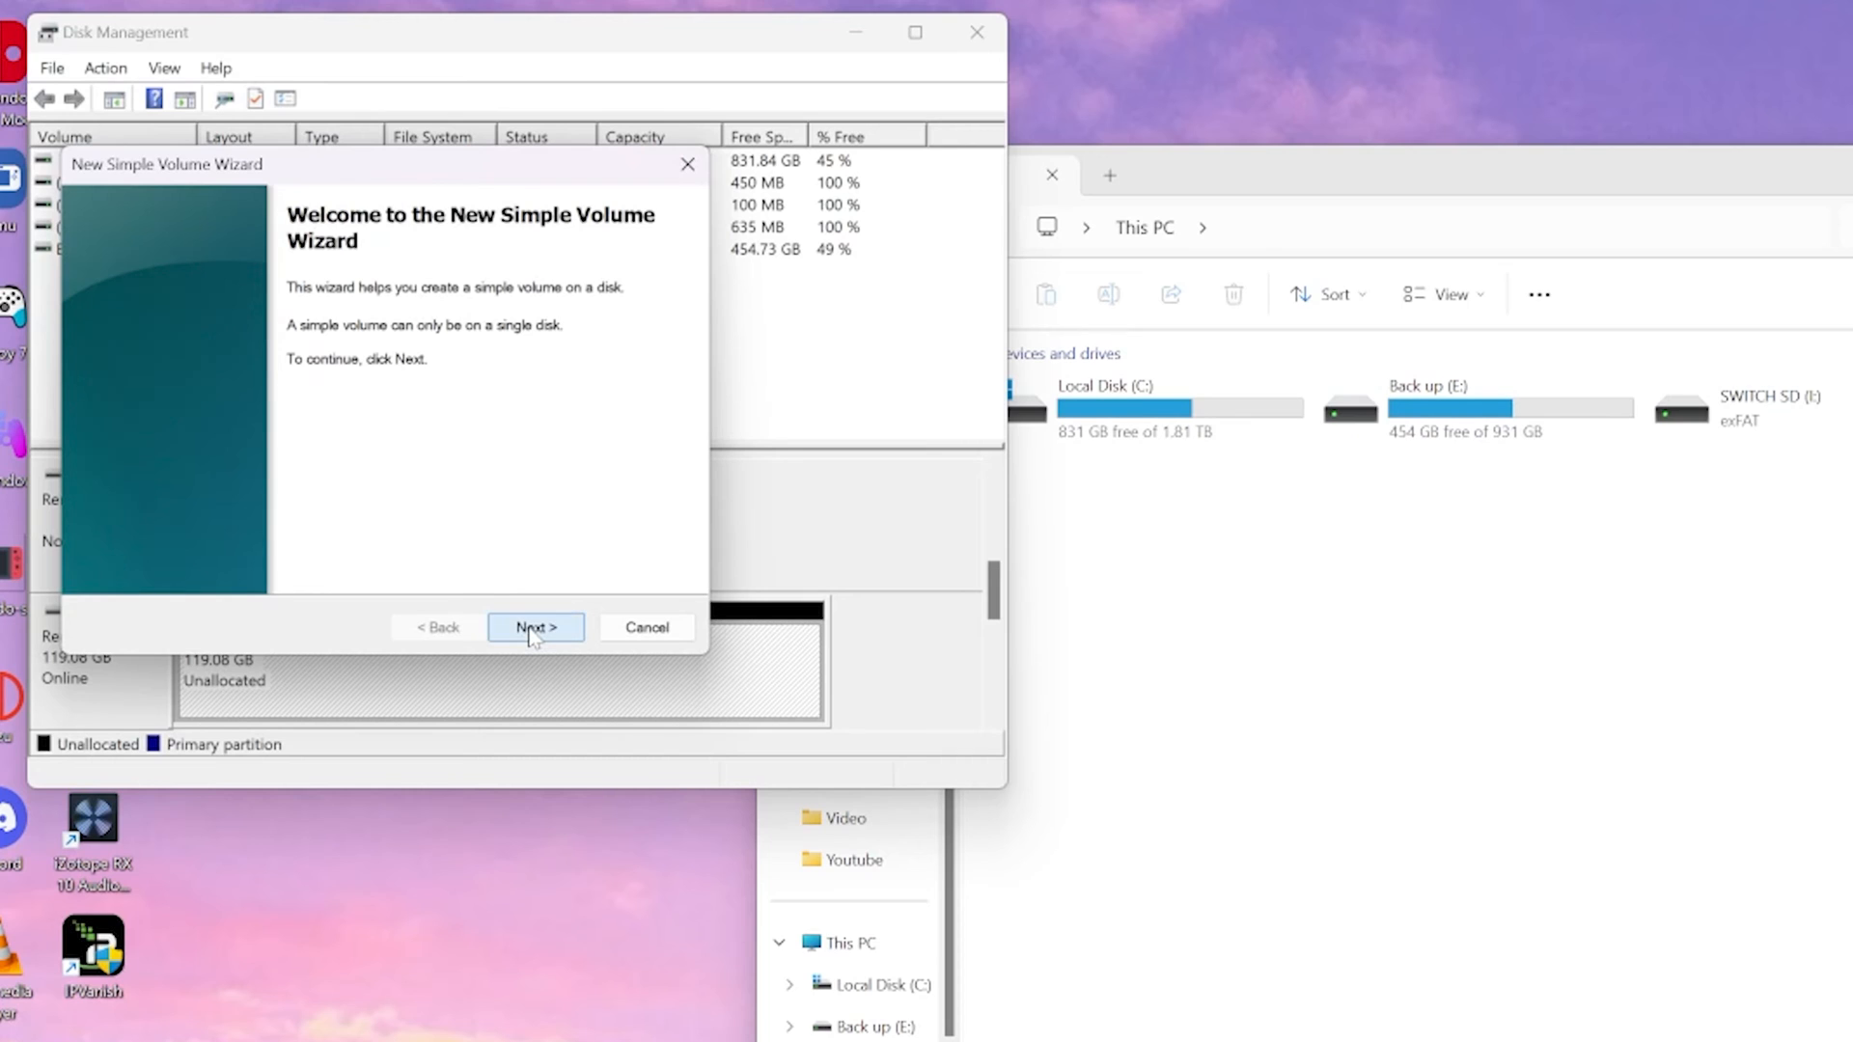
{"action": "left_click", "coordinate": [534, 626]}
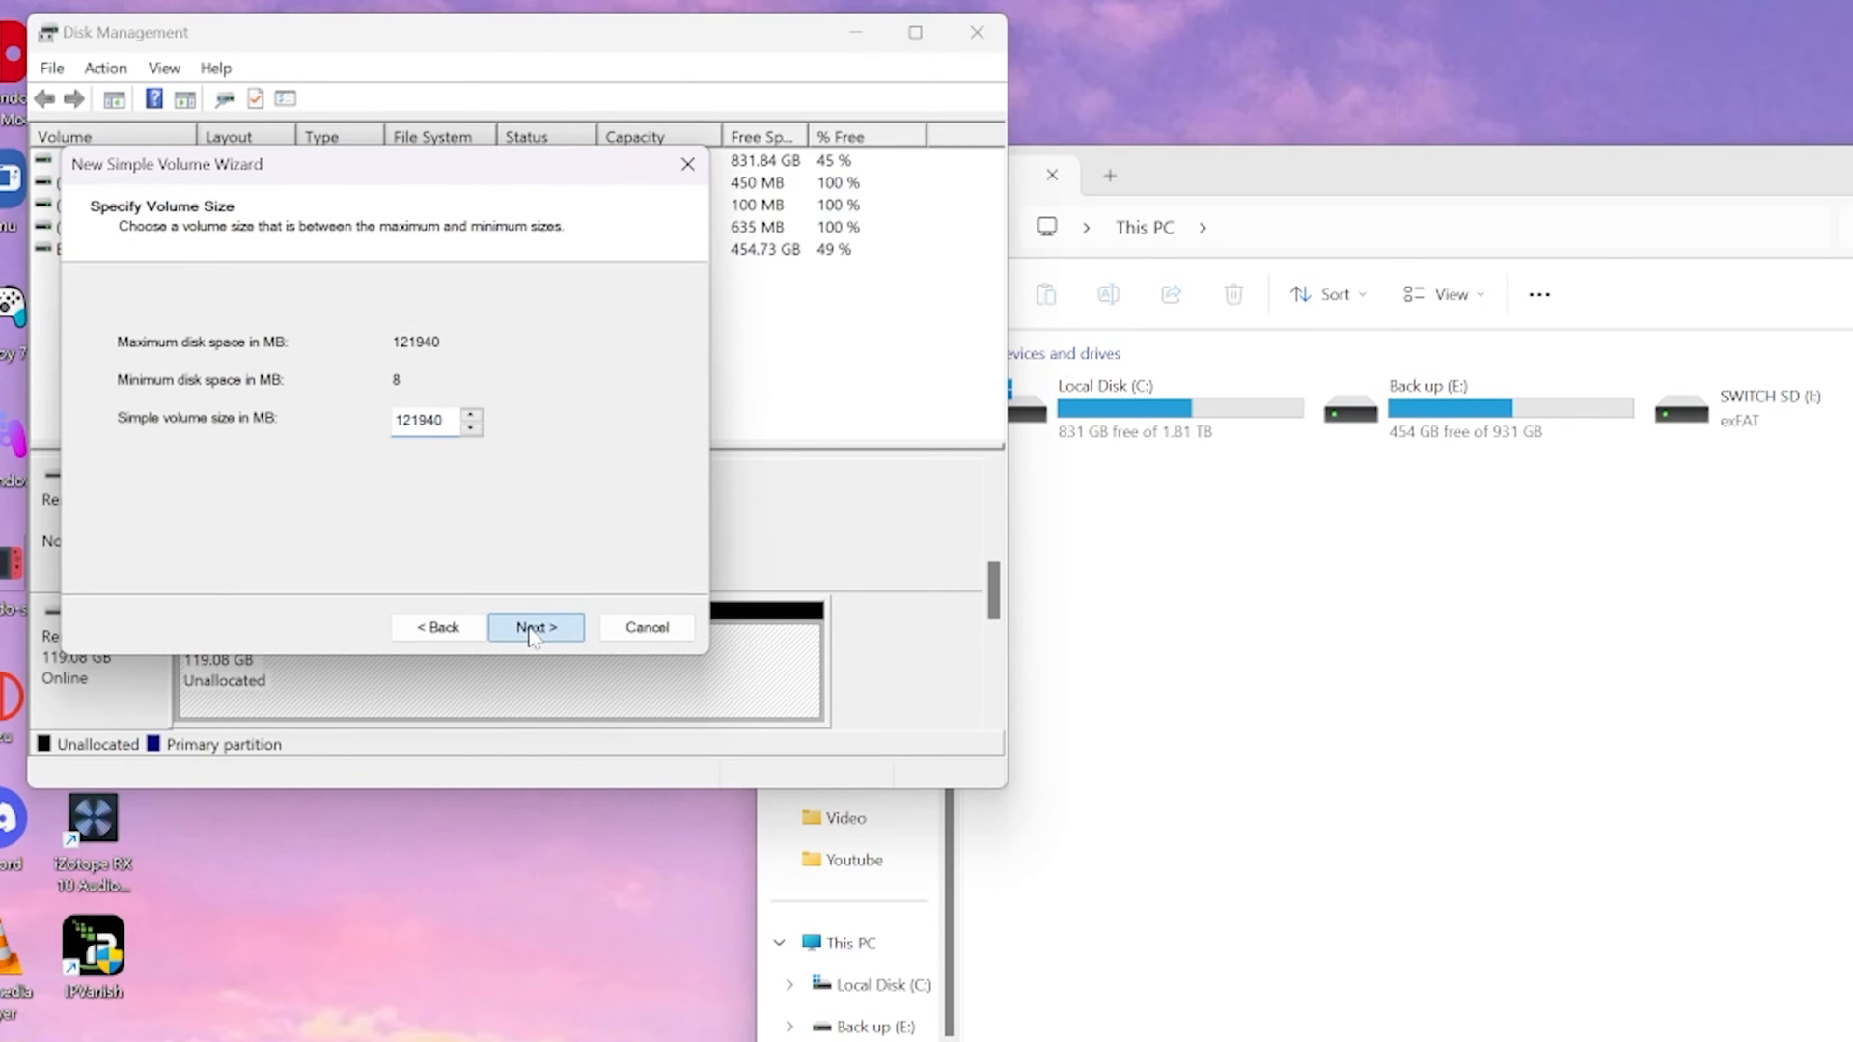
{"action": "left_click", "coordinate": [535, 625]}
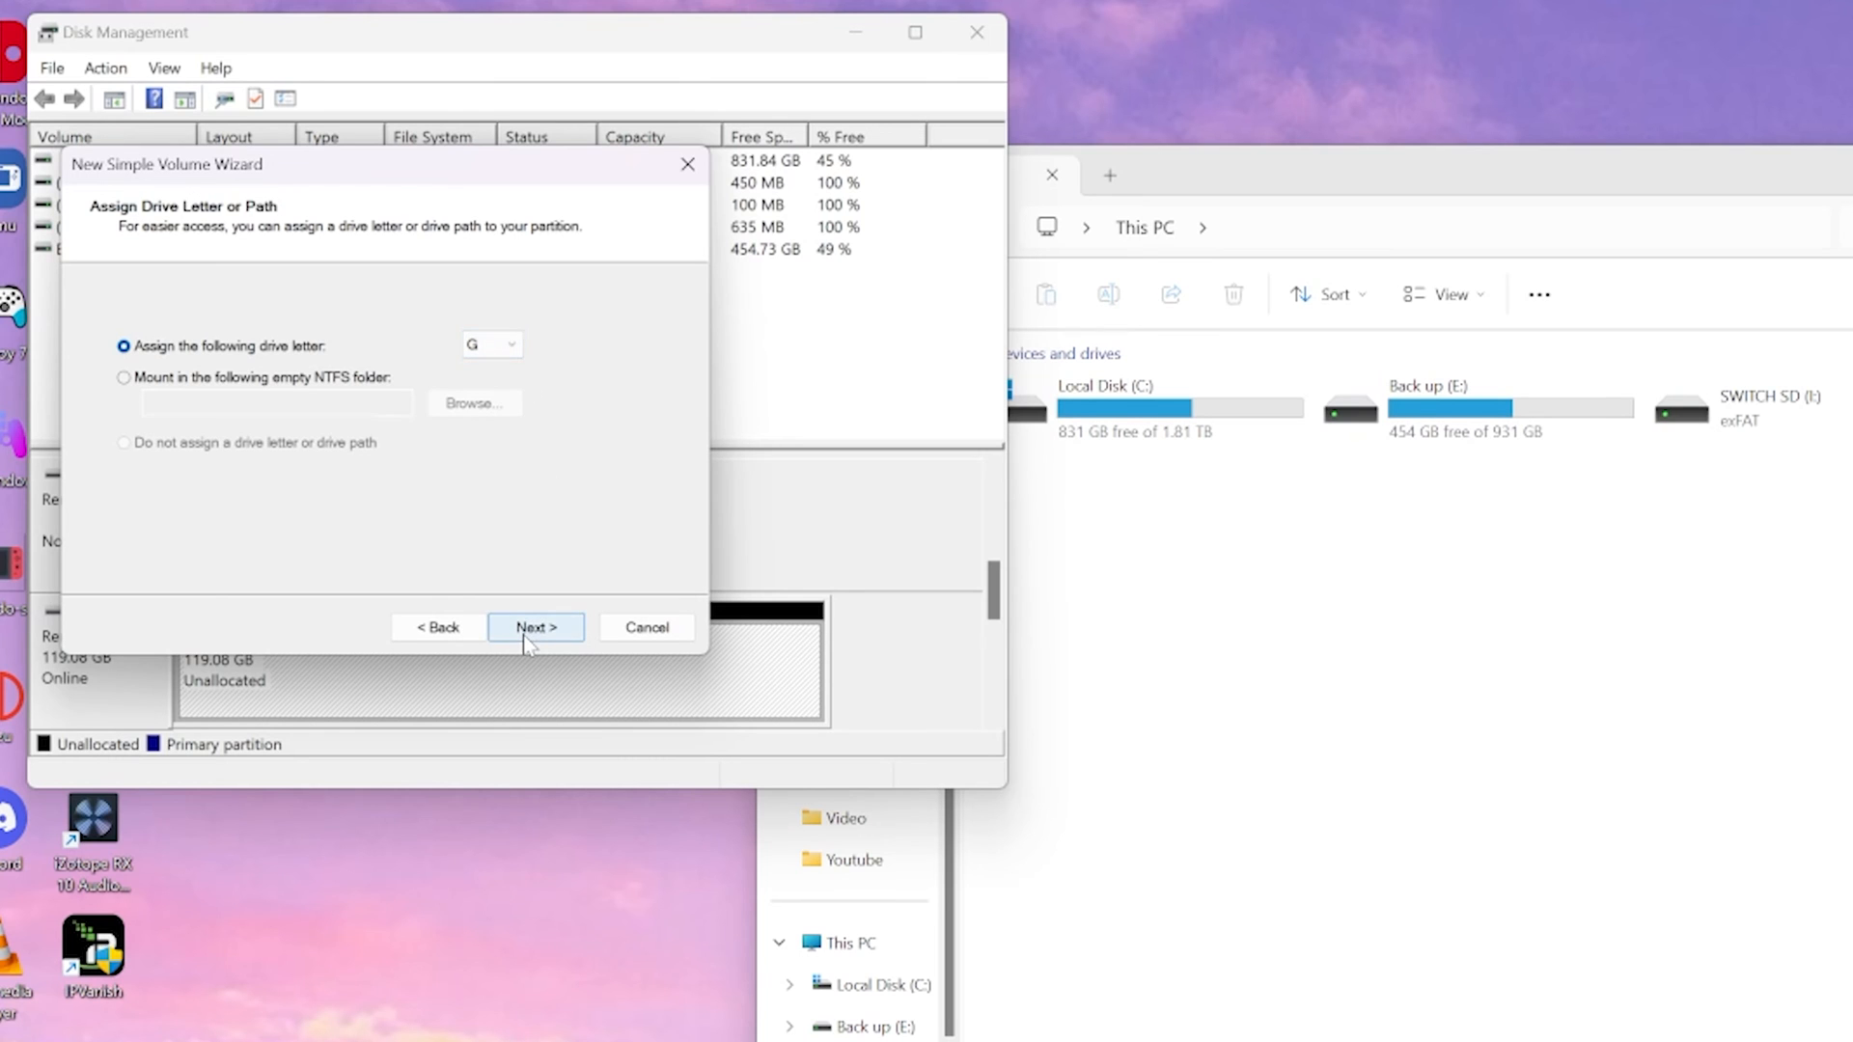
{"action": "left_click", "coordinate": [534, 626]}
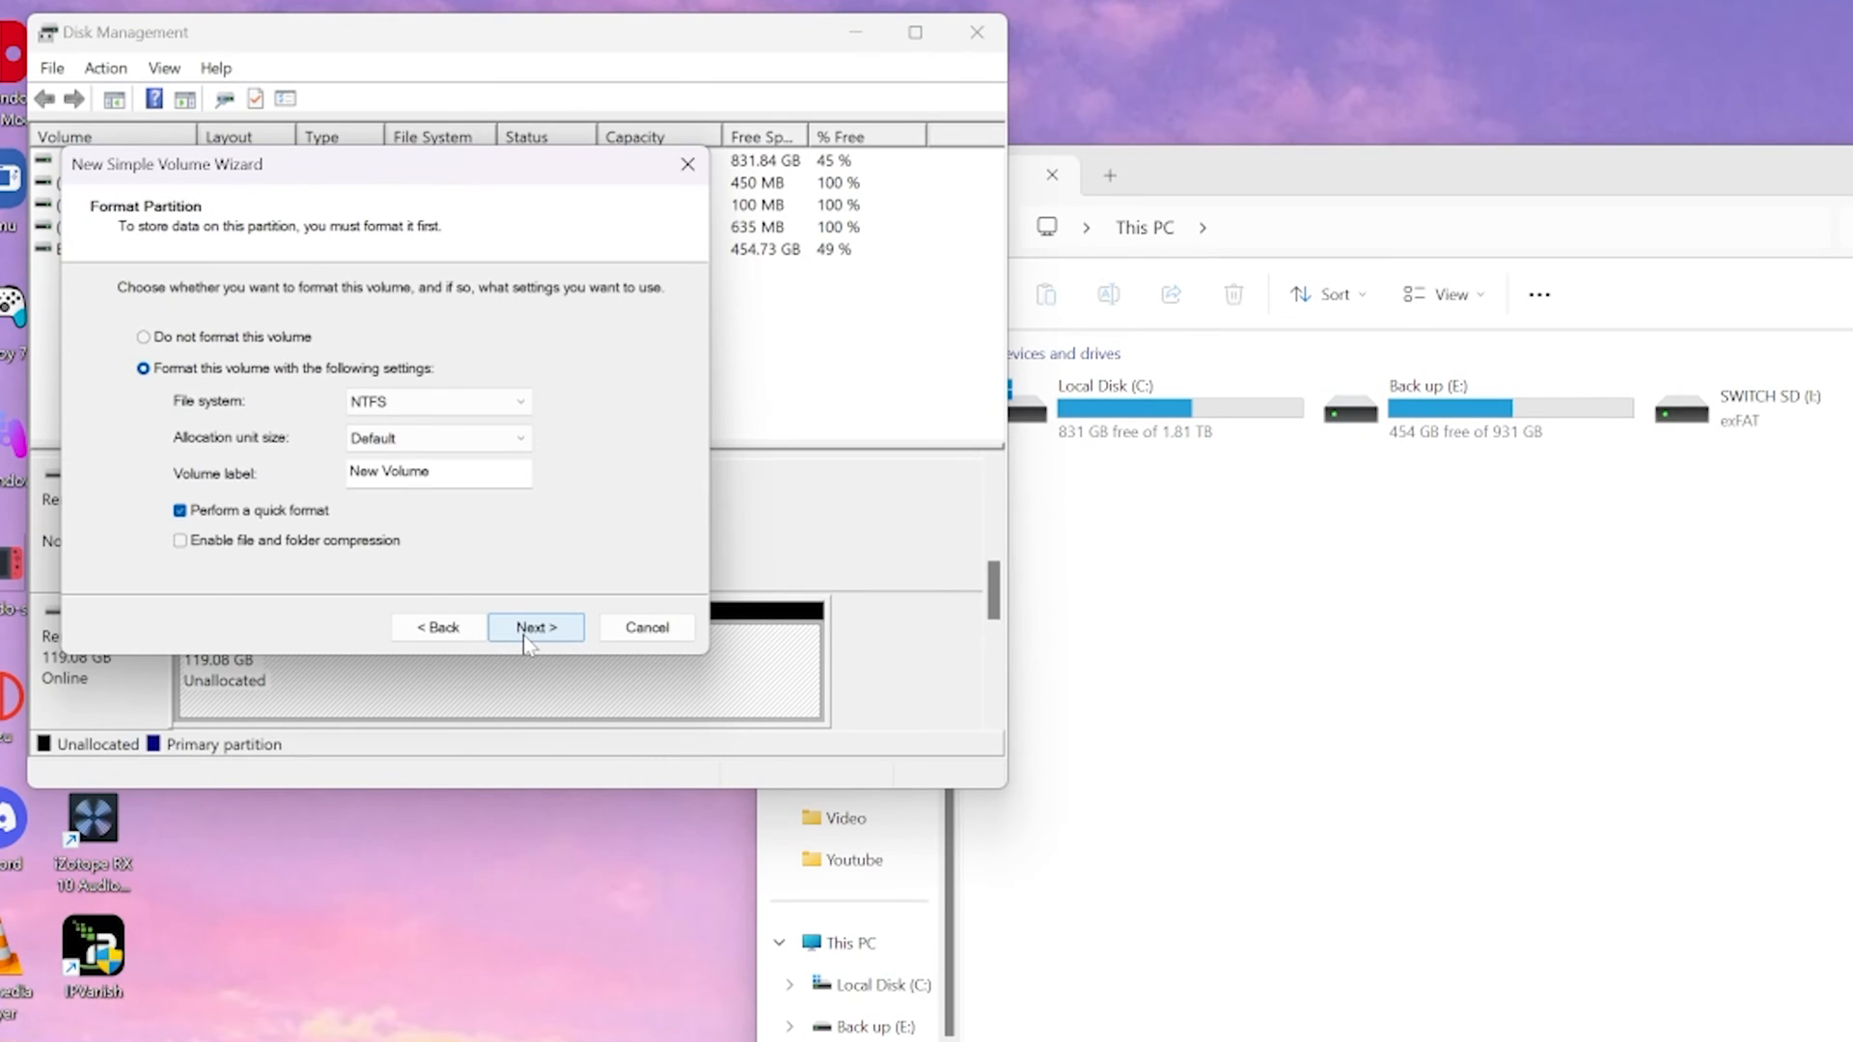
{"action": "mouse_move", "coordinate": [502, 402]}
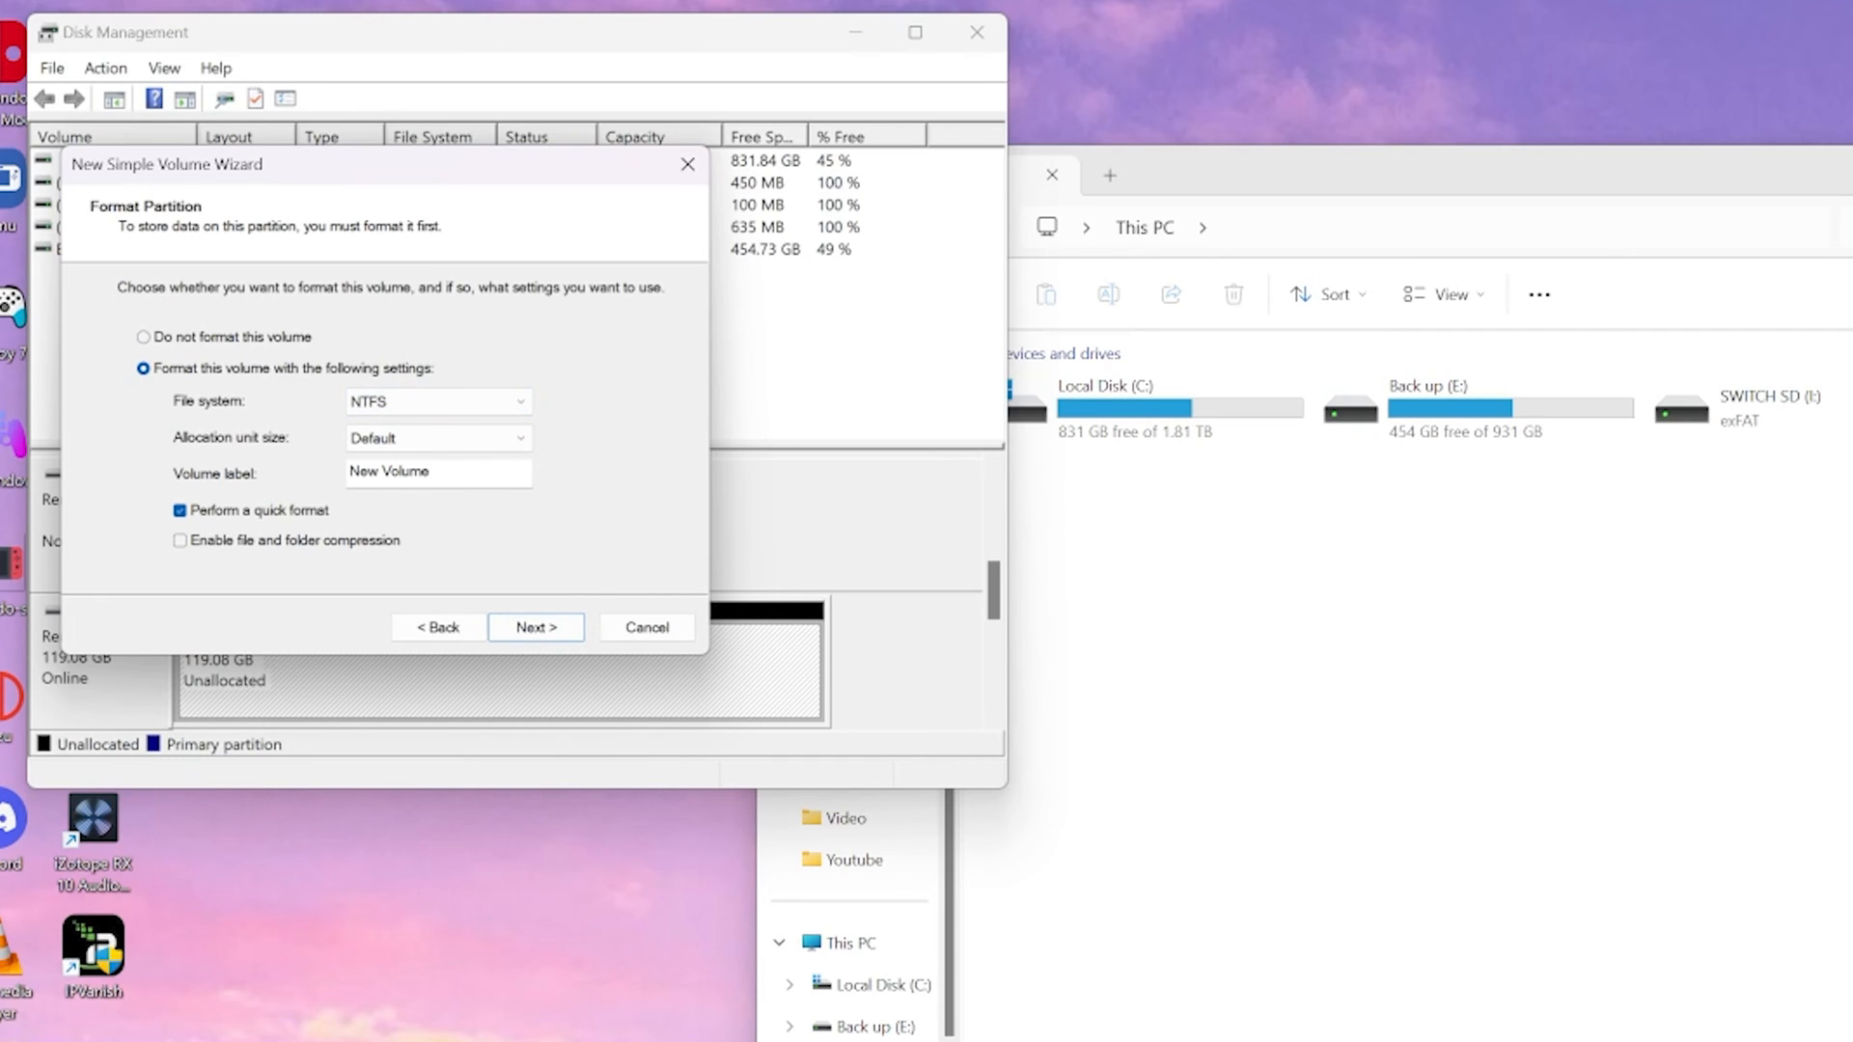
Label the volume 'SWITCH SD' and finish creating it as NTFS.
{"action": "double_click", "coordinate": [407, 470]}
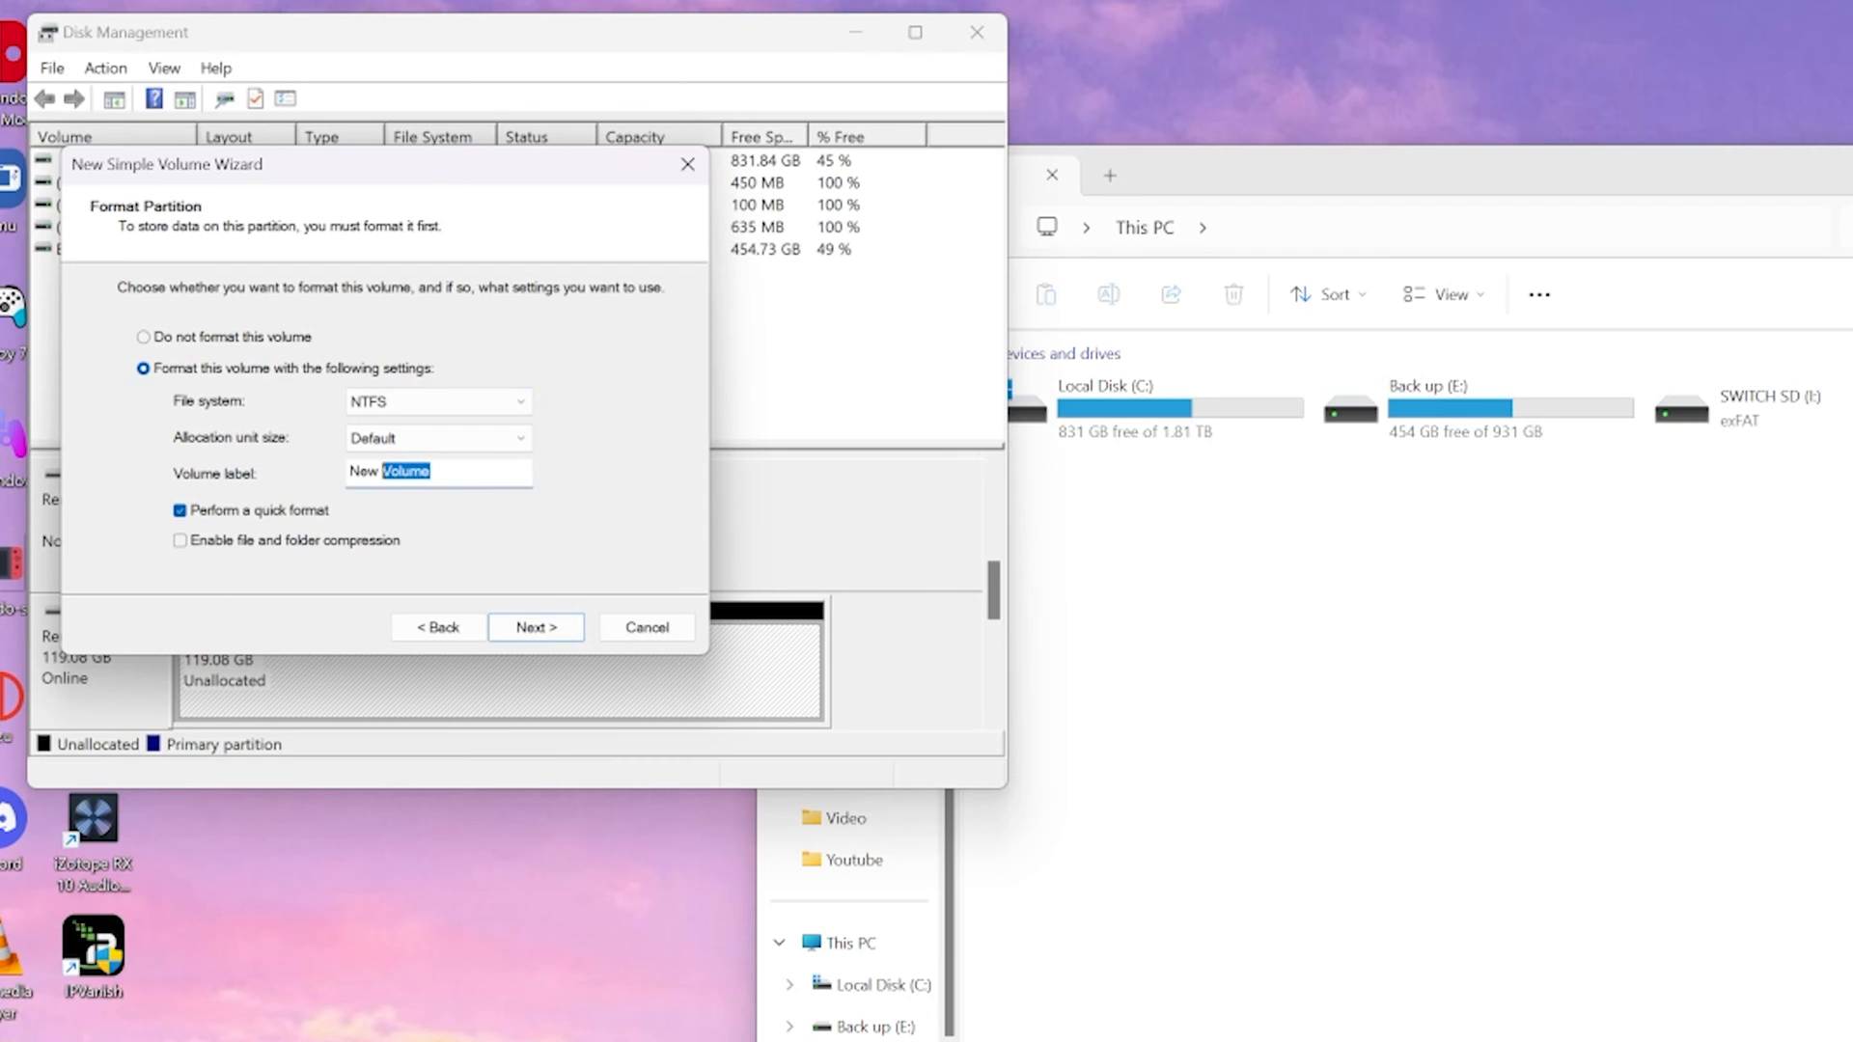
{"action": "type", "text": "SW"}
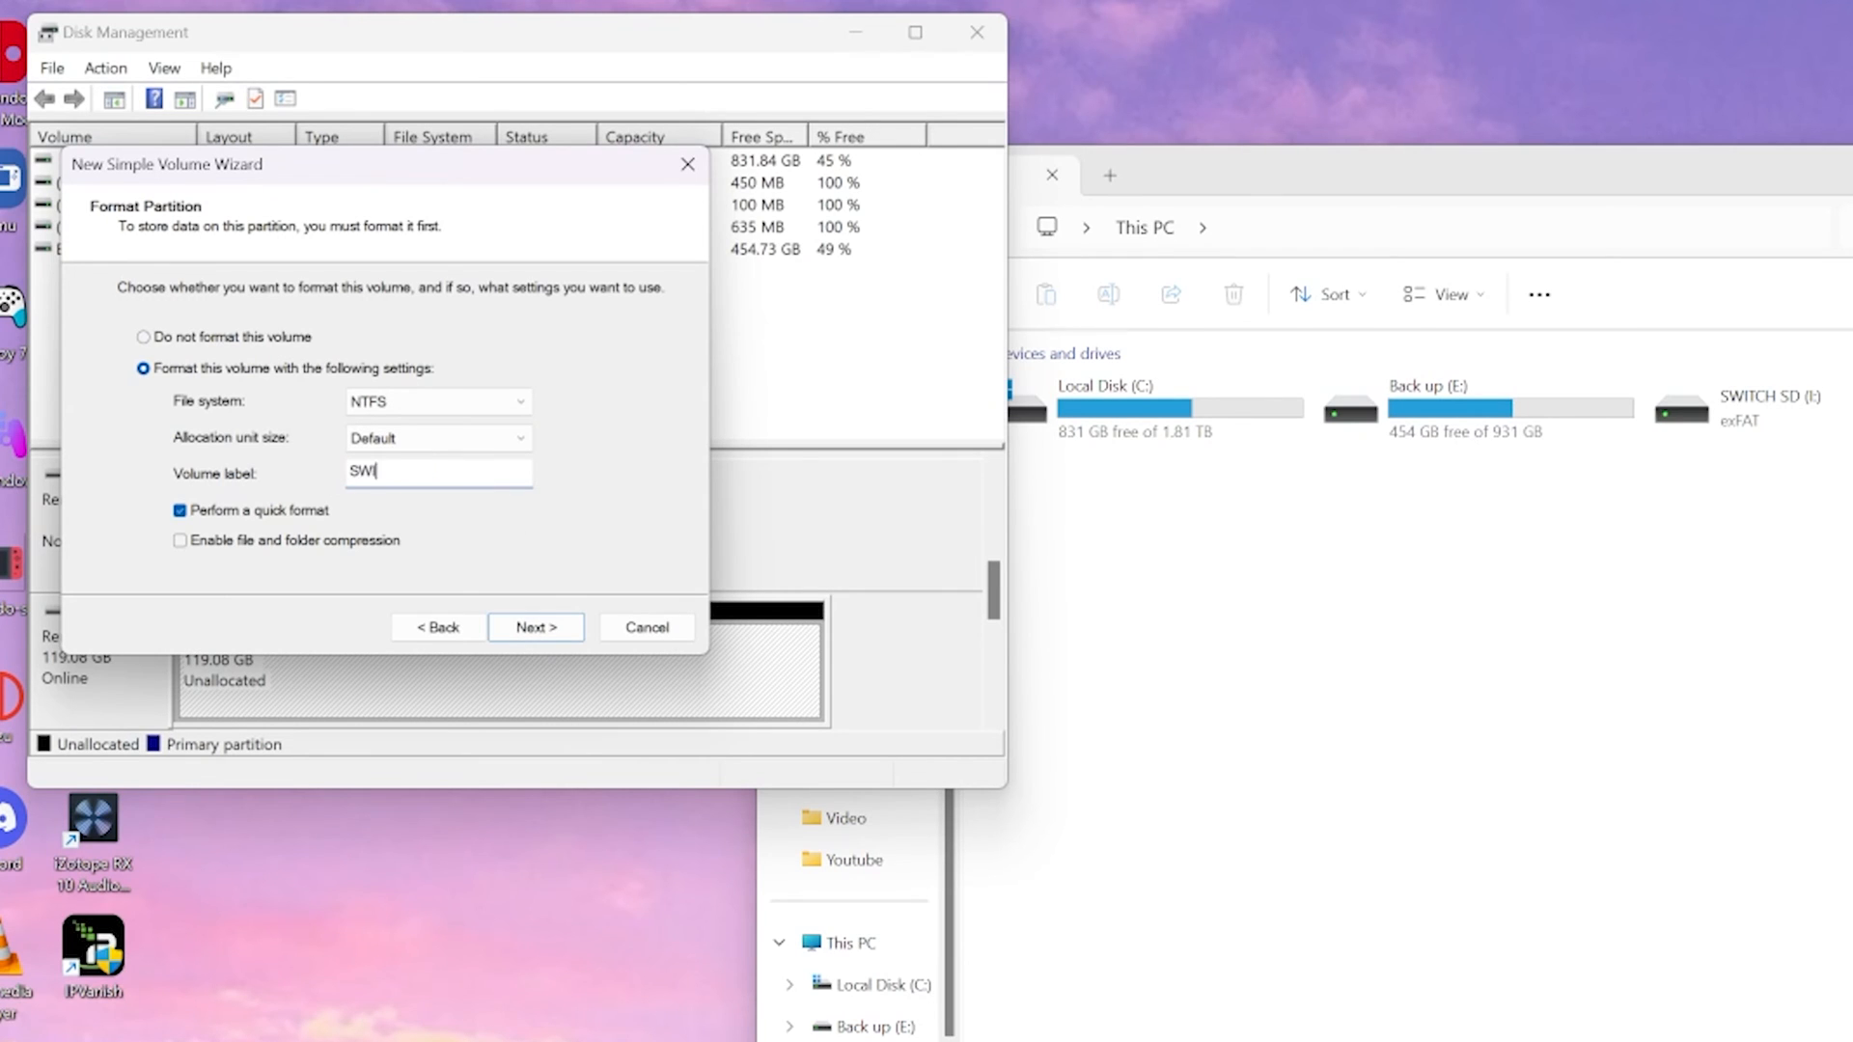
{"action": "type", "text": "ITCH SD"}
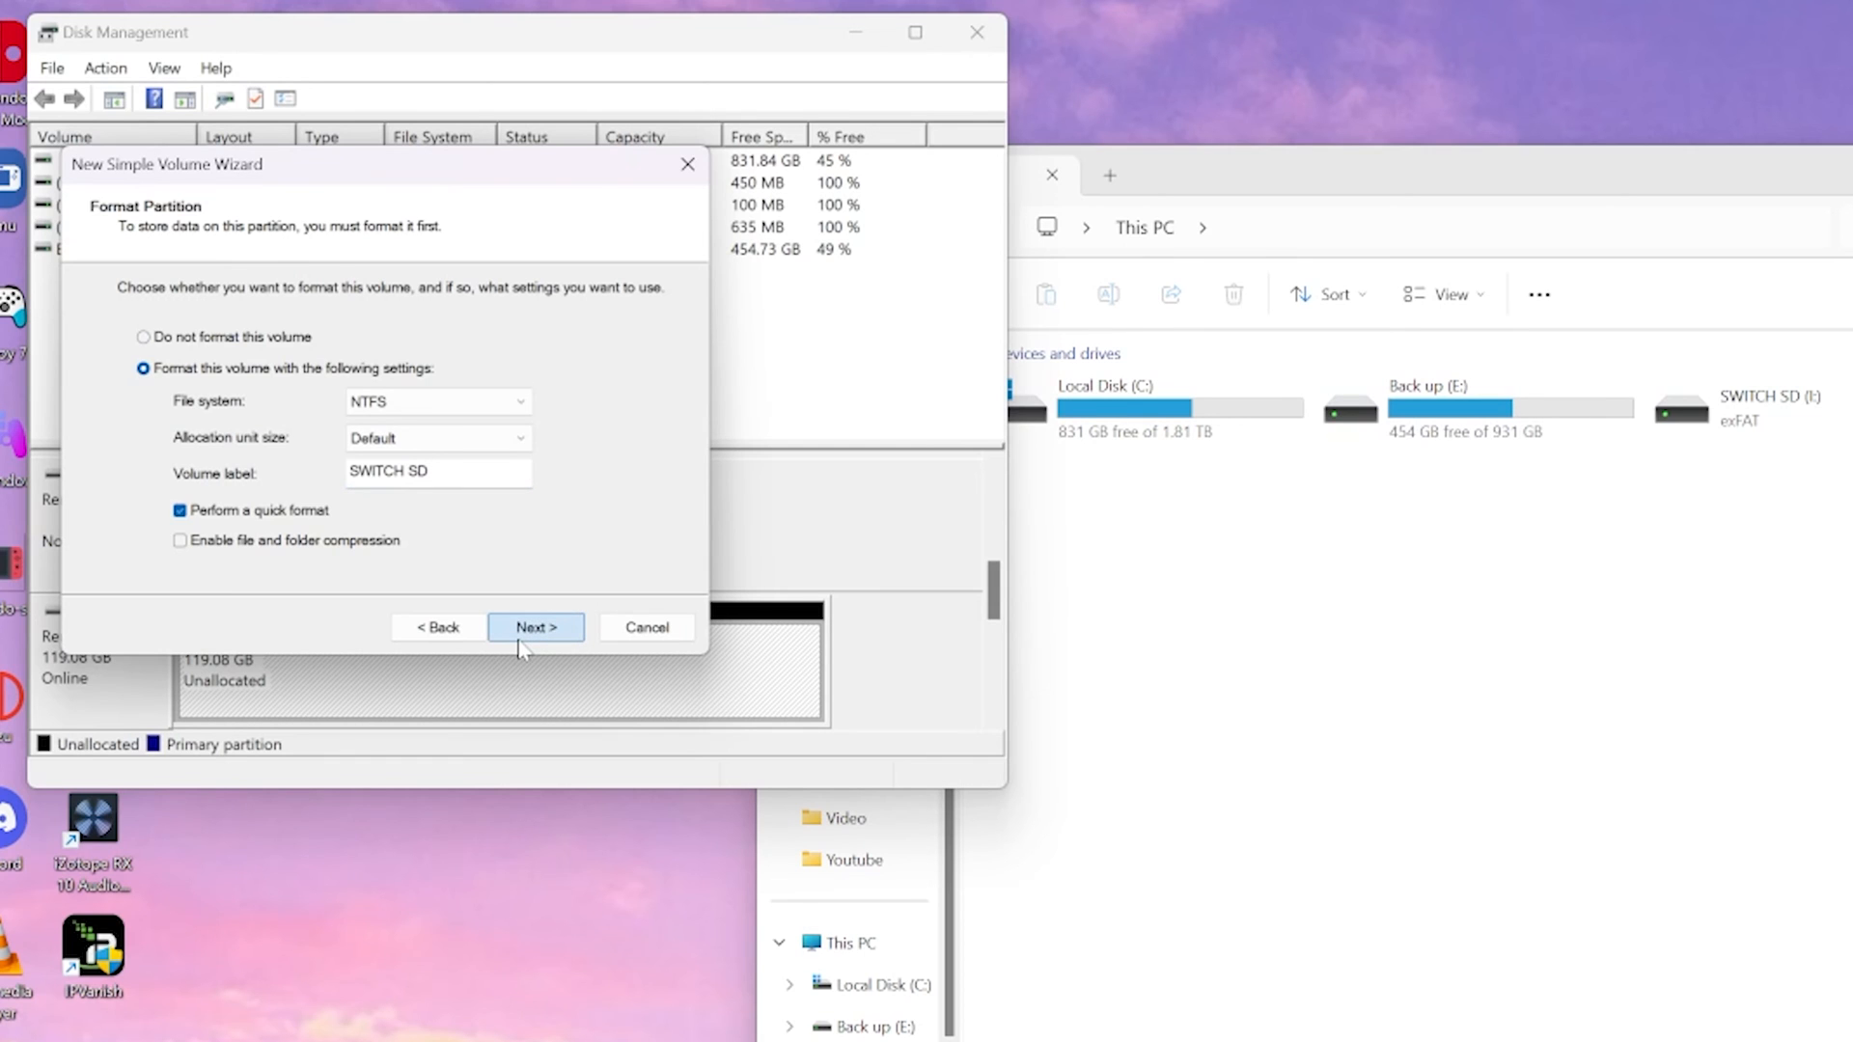
{"action": "left_click", "coordinate": [535, 625]}
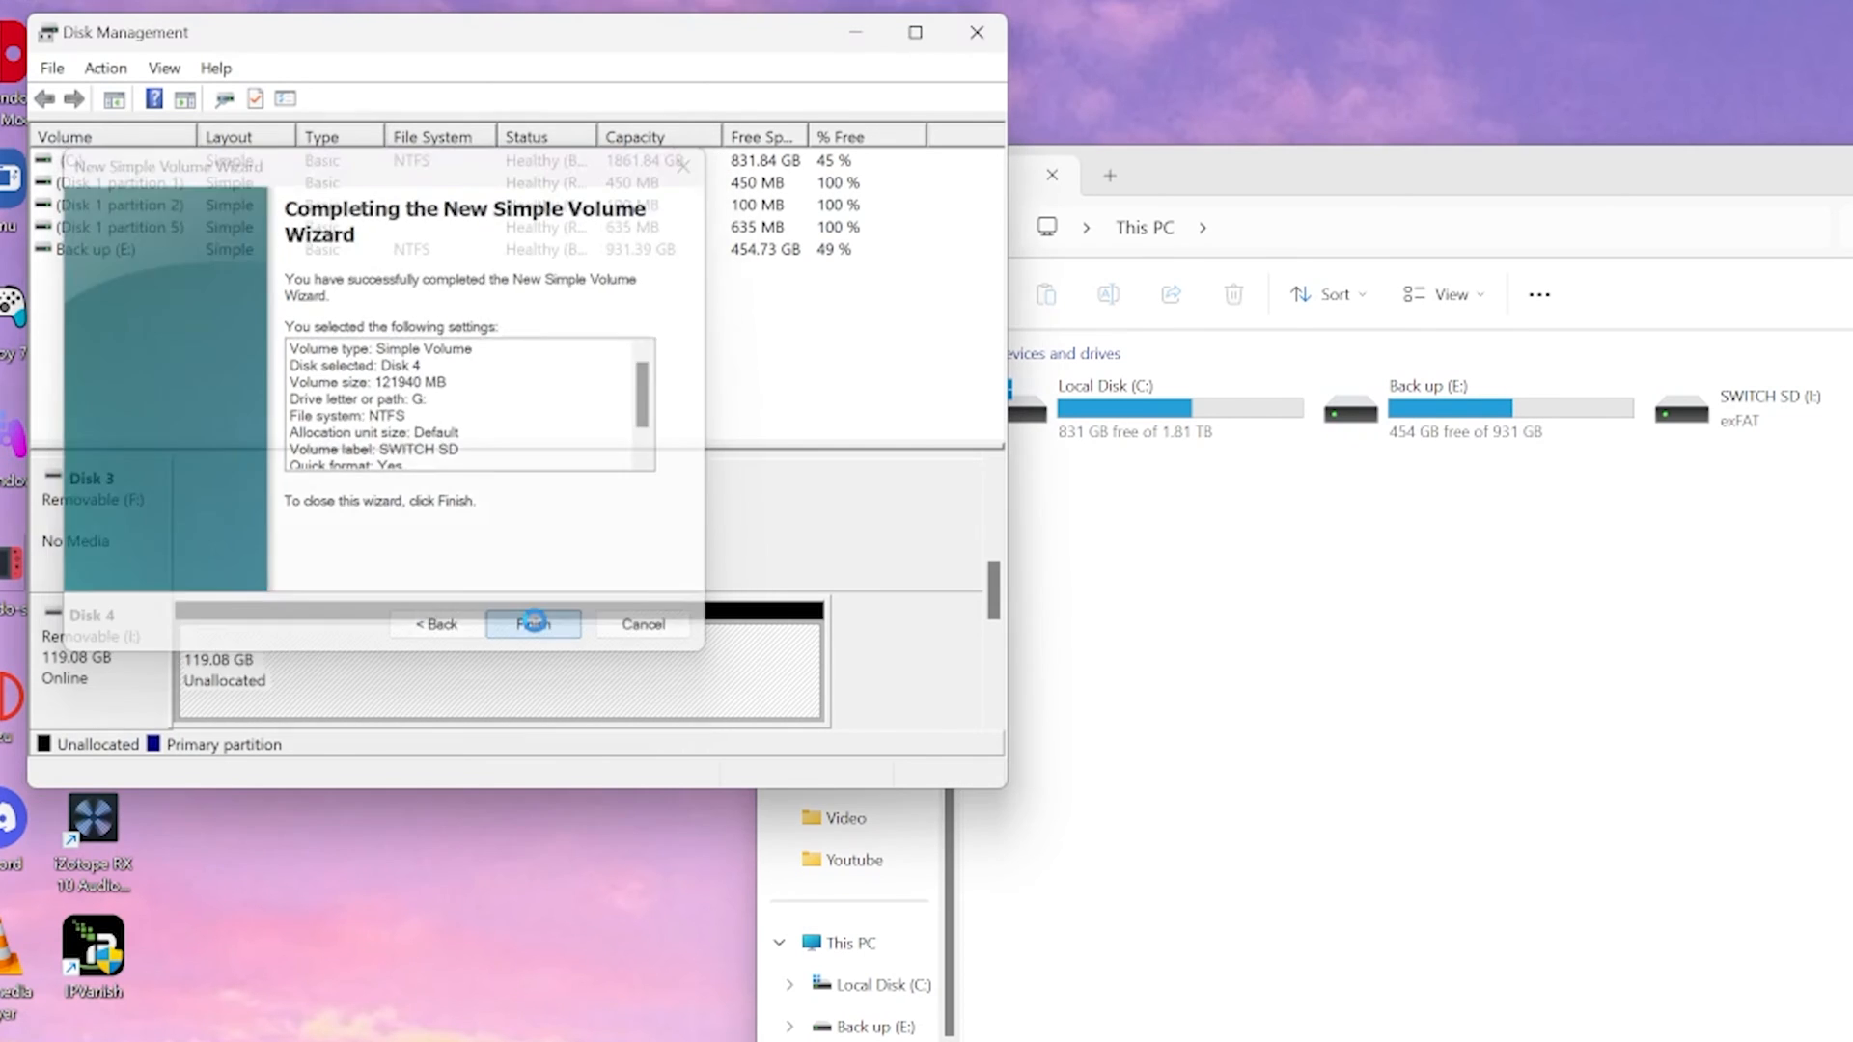
{"action": "left_click", "coordinate": [533, 623]}
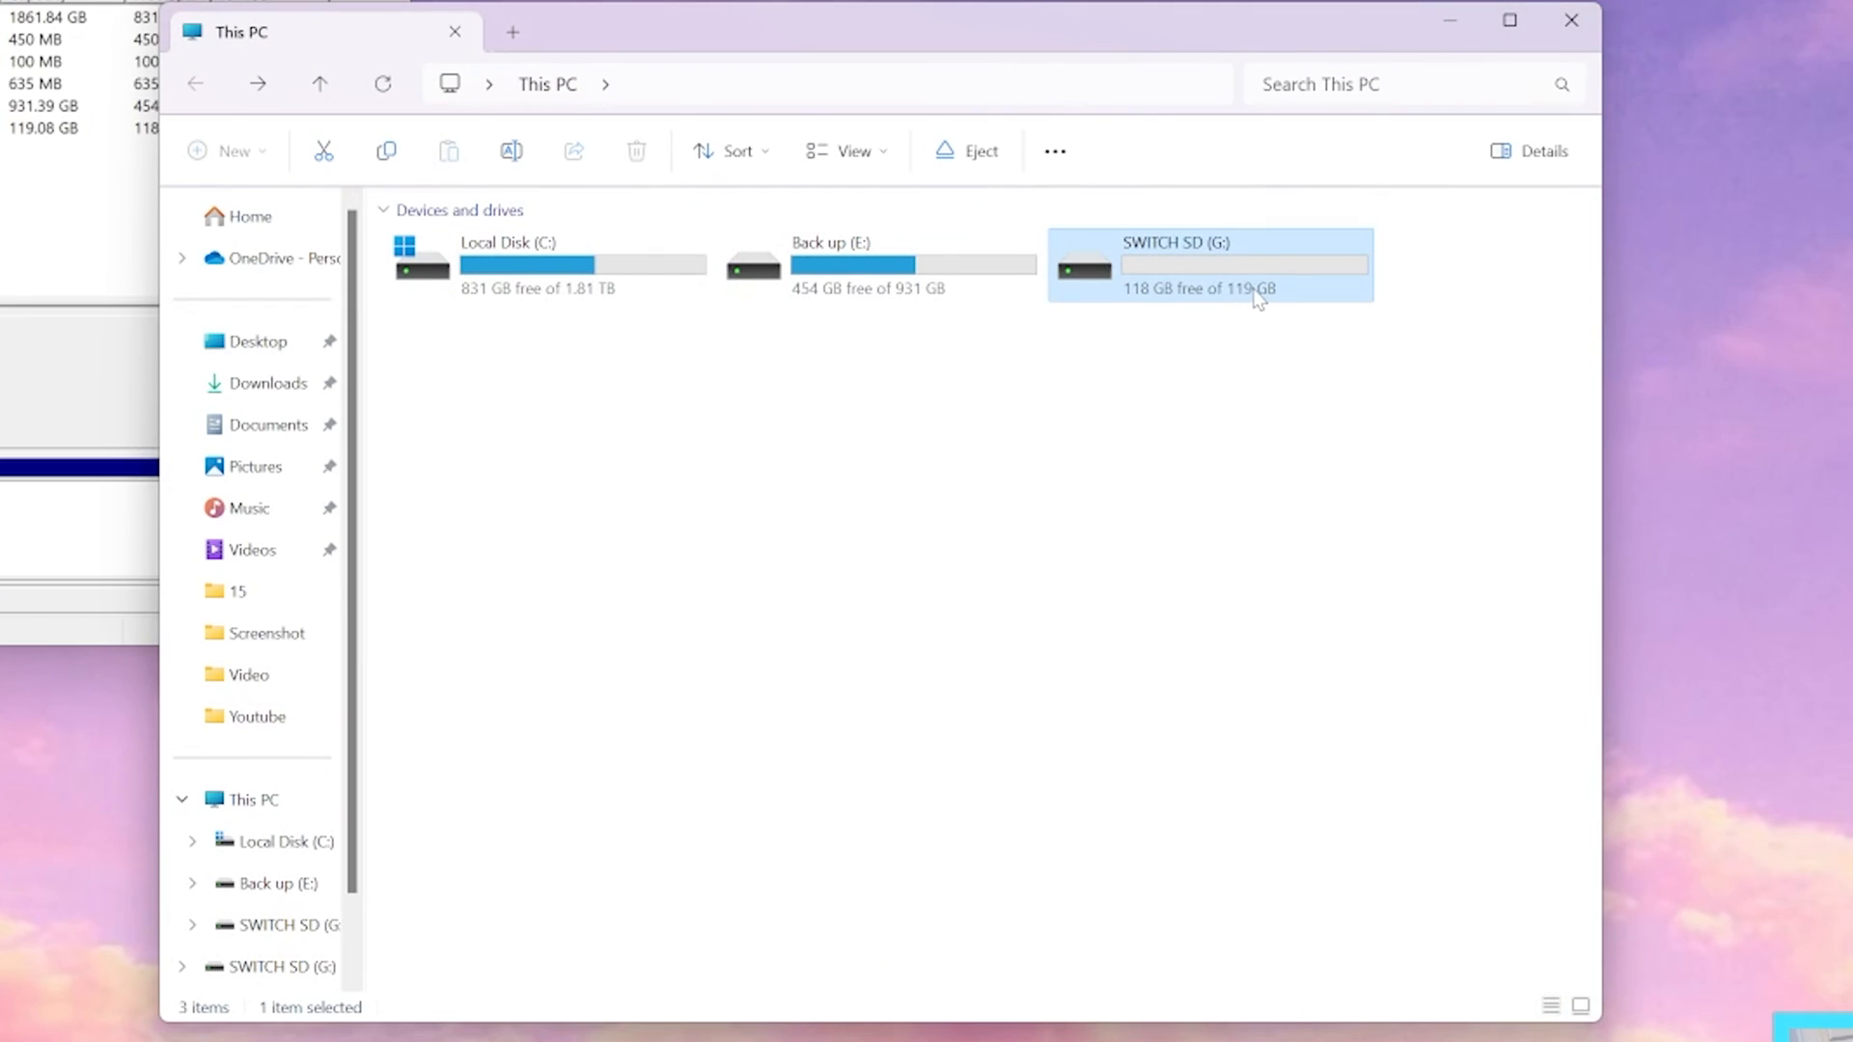
View the SWITCH SD (G:) properties confirming a 119 GB NTFS drive with 118 GB free.
{"action": "right_click", "coordinate": [1253, 295]}
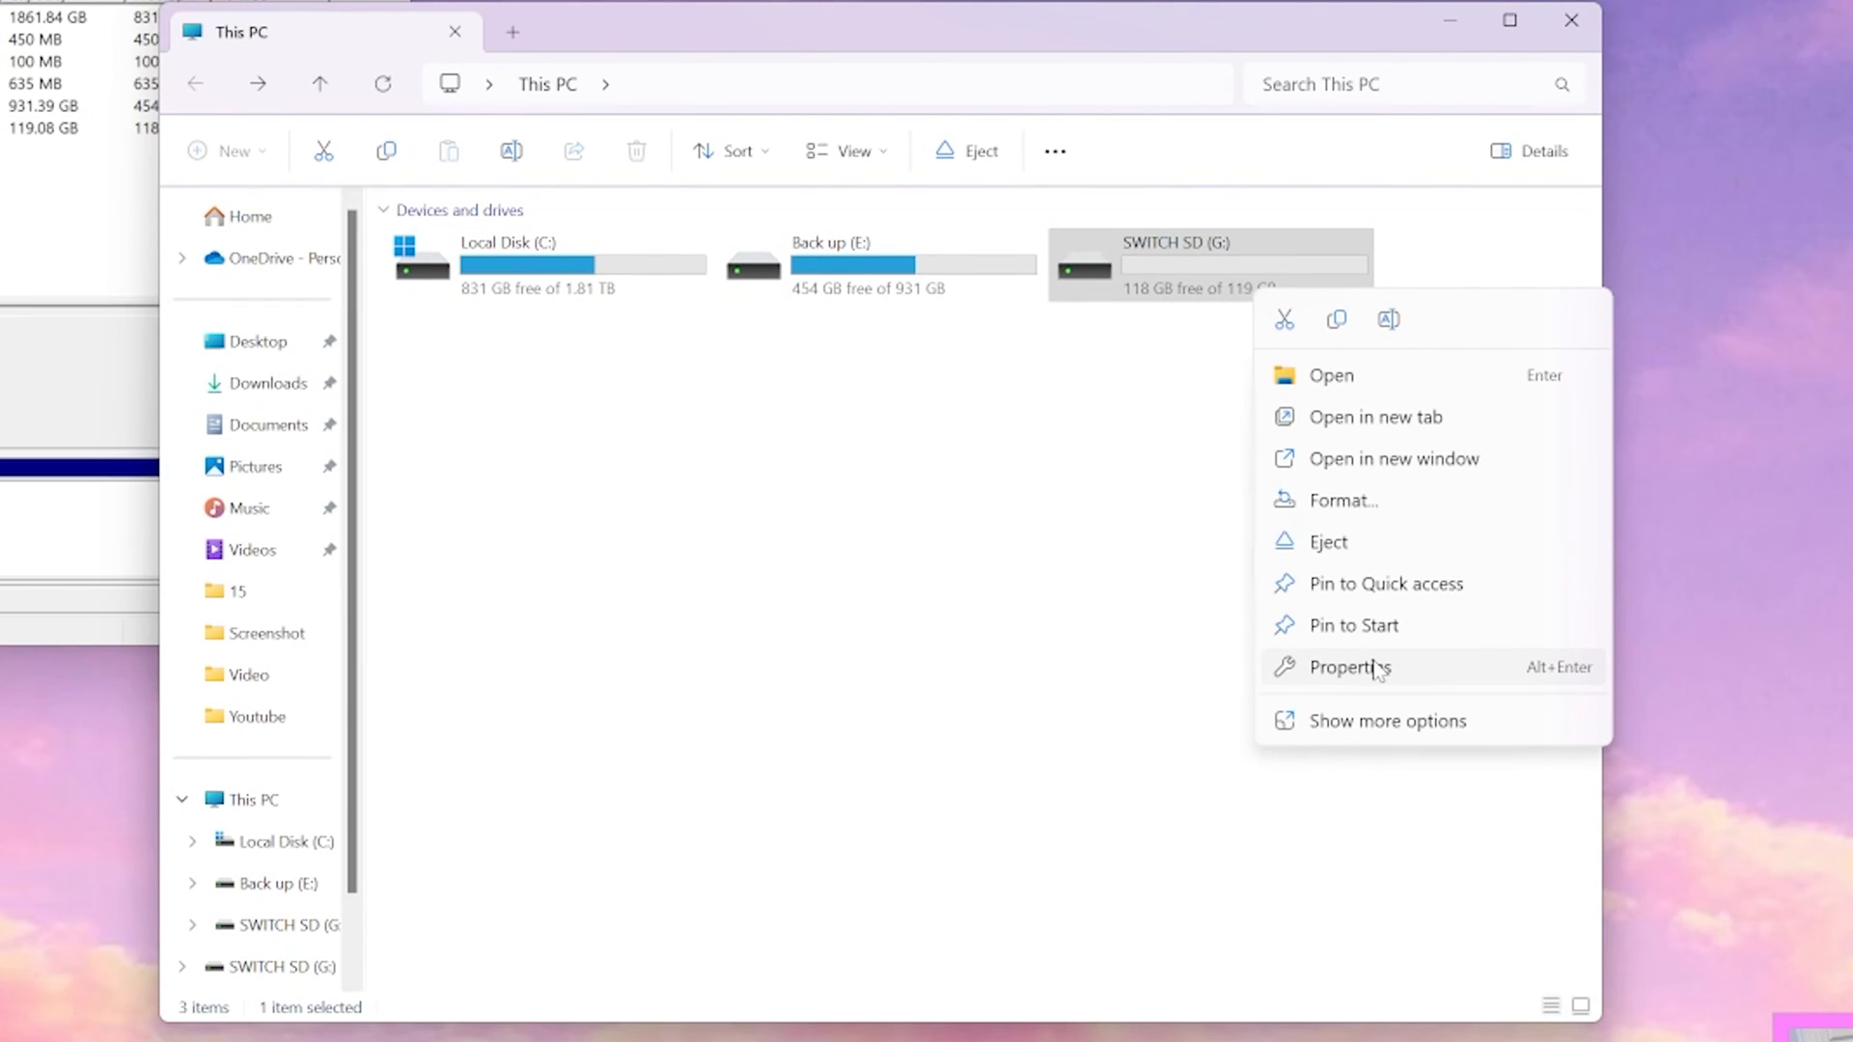
{"action": "left_click", "coordinate": [1349, 666]}
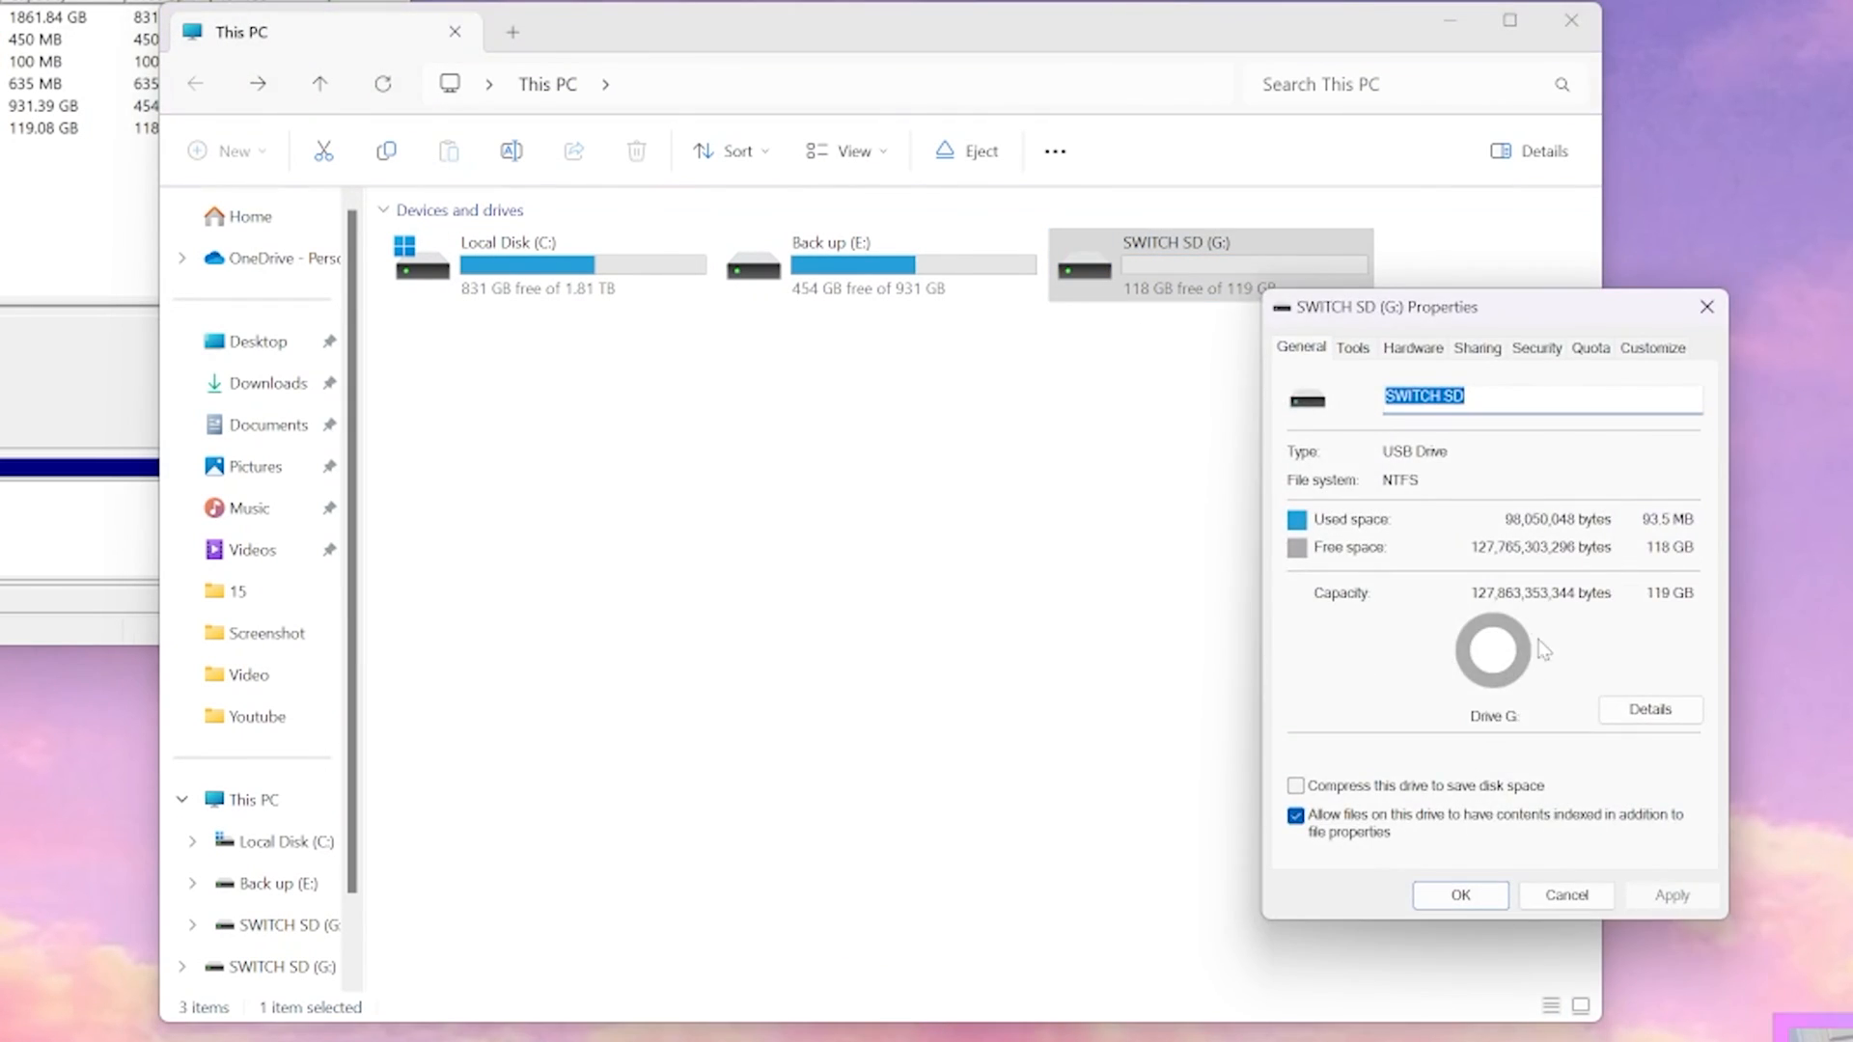